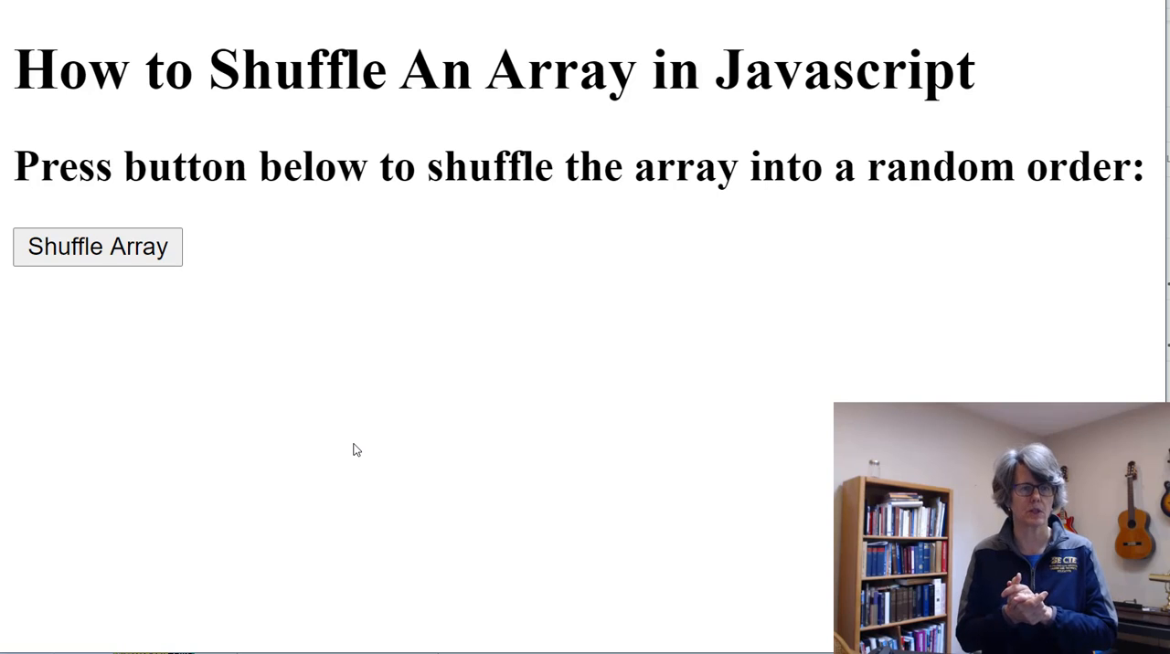
# - Run Shuffle Array in Chrome and highlight the ten names, Abby through Jose, in the alert
pyautogui.click(97, 246)
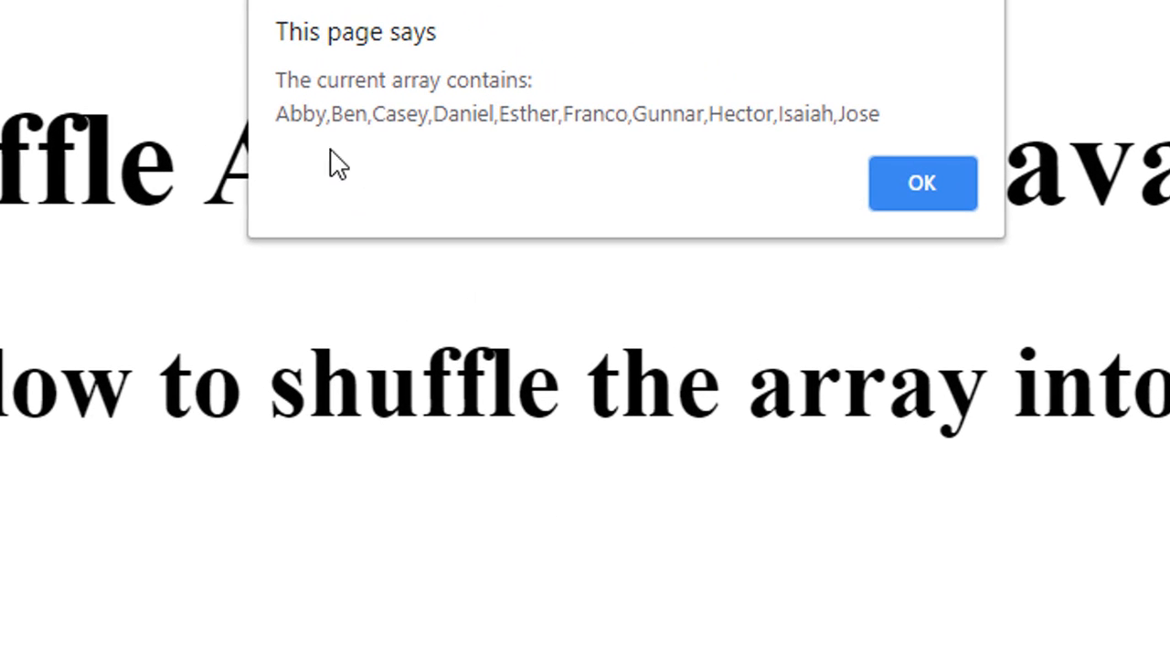
pyautogui.moveTo(274, 113); pyautogui.dragTo(498, 113)
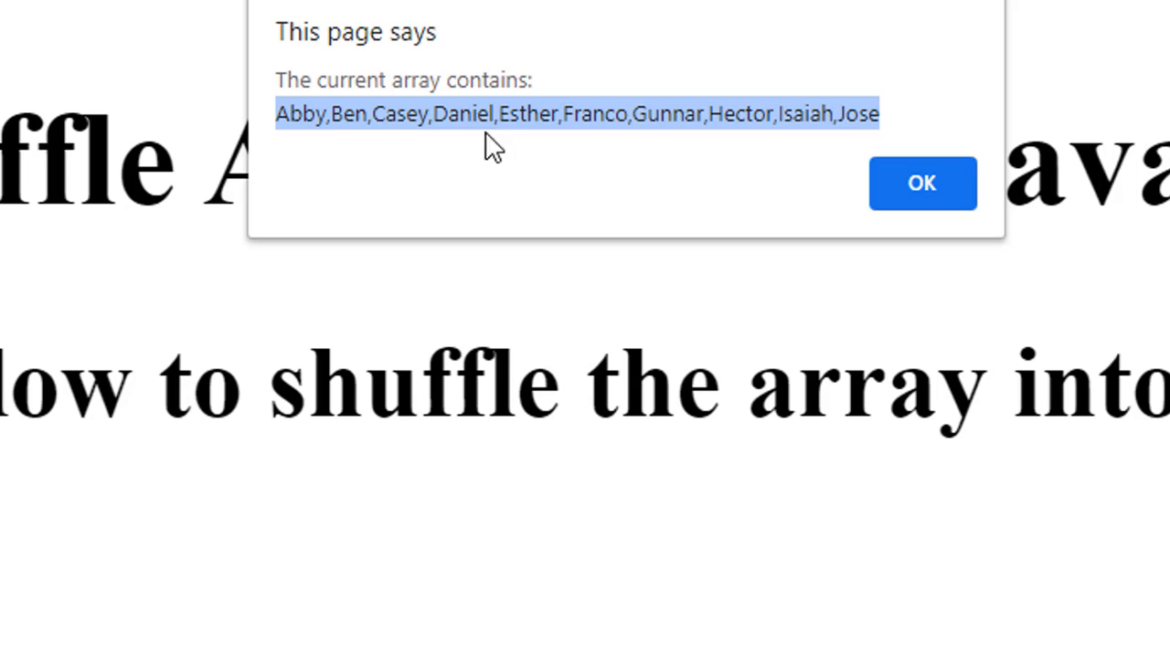
pyautogui.moveTo(443, 151)
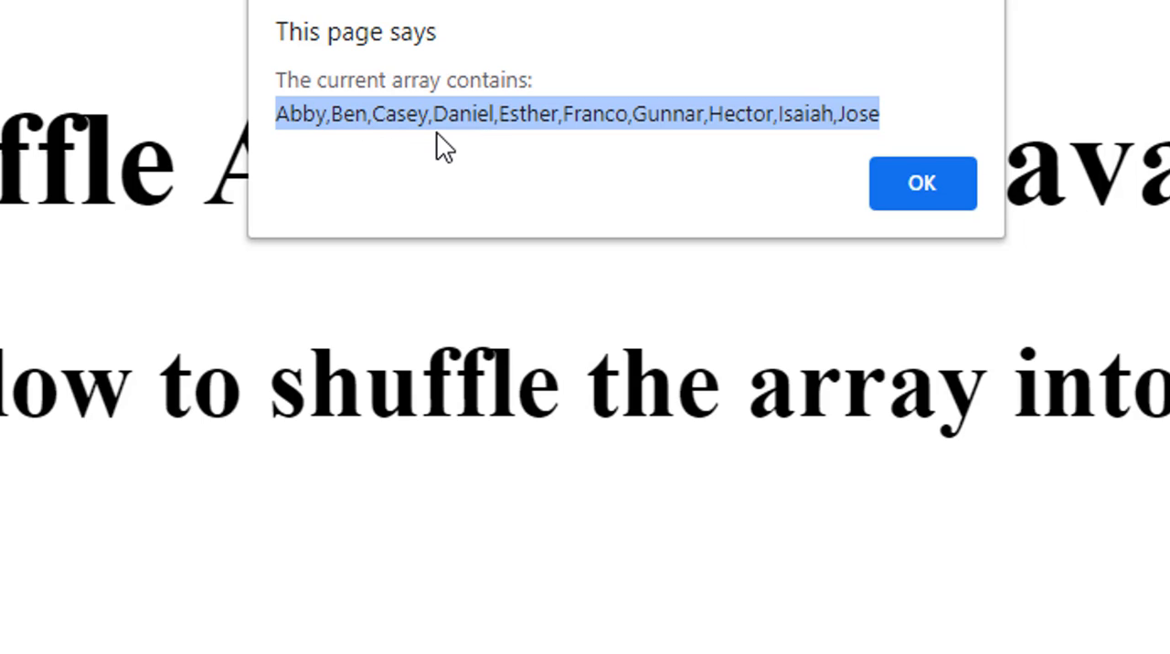
pyautogui.moveTo(695, 128)
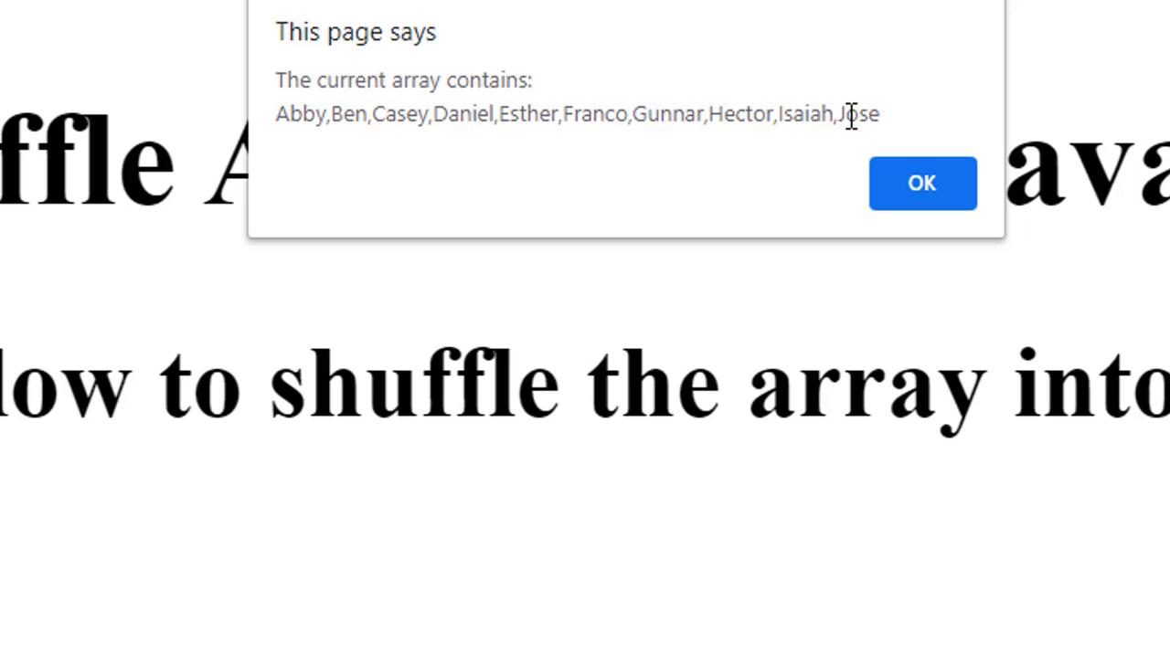
pyautogui.moveTo(294, 123)
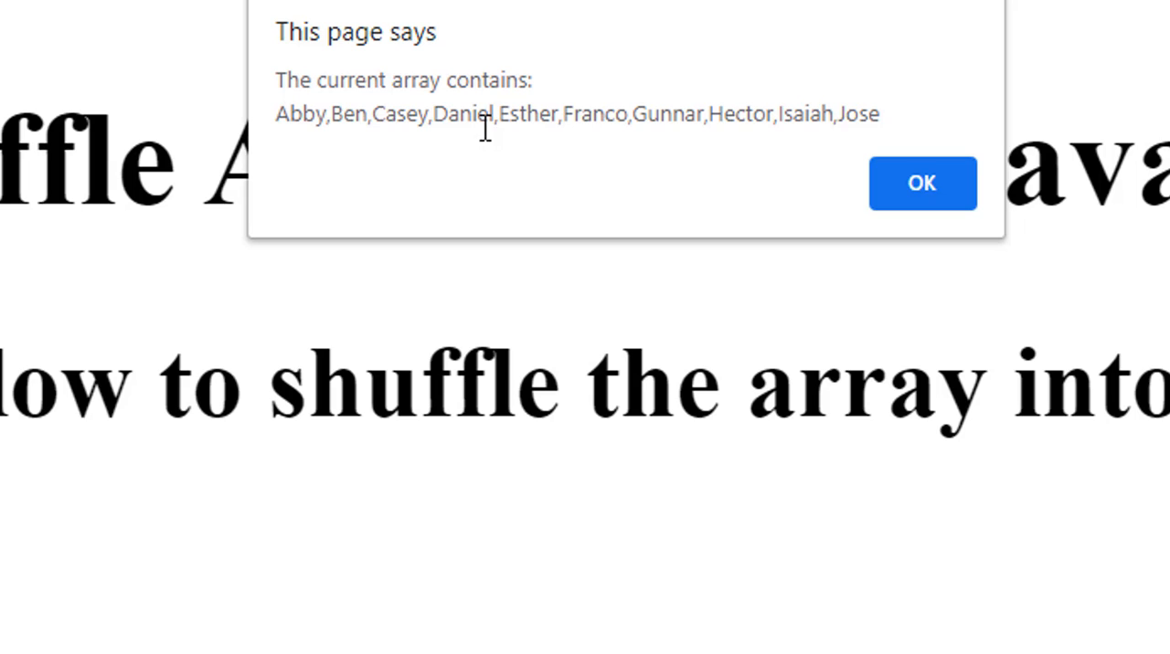
pyautogui.moveTo(318, 110)
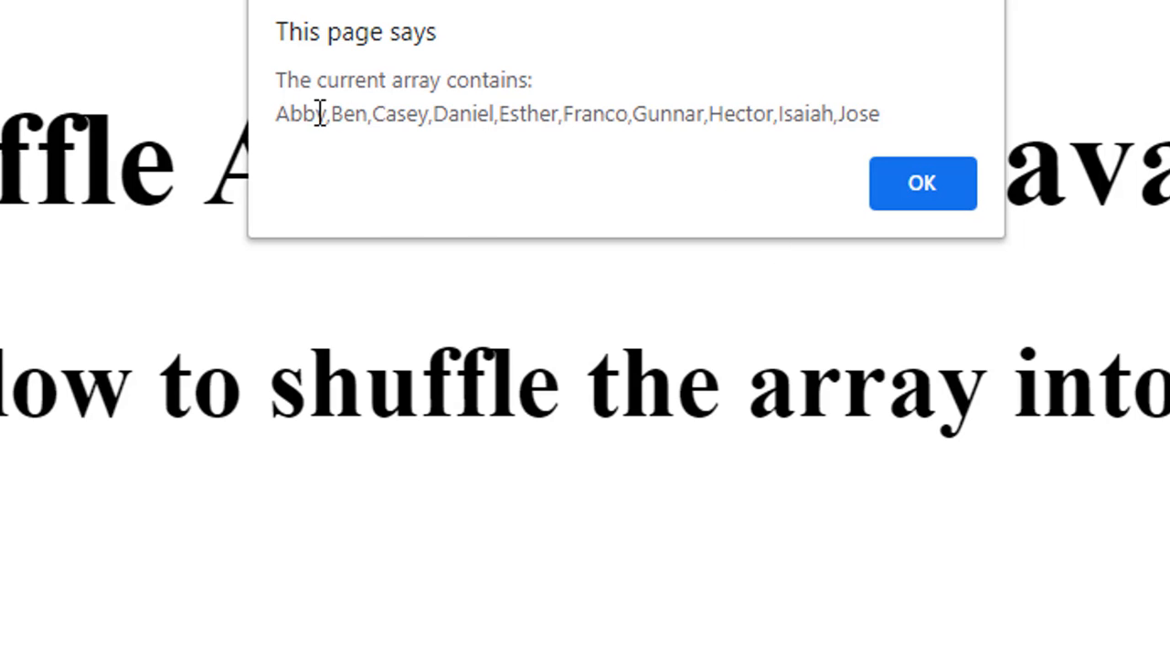
pyautogui.moveTo(281, 119)
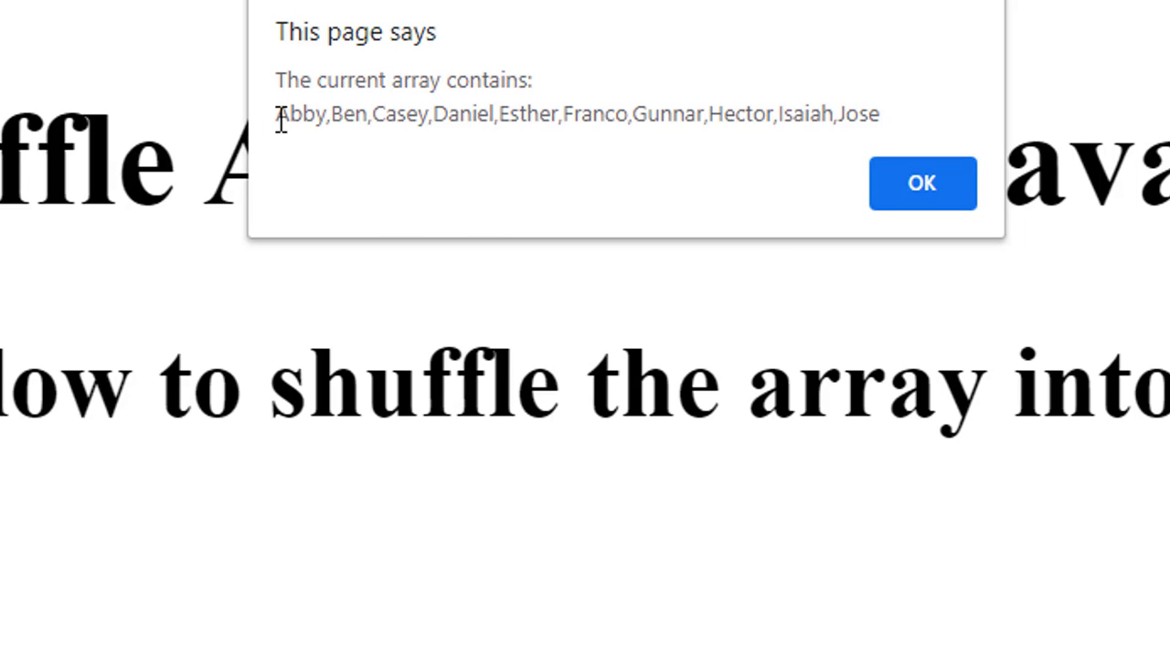
pyautogui.moveTo(914, 192)
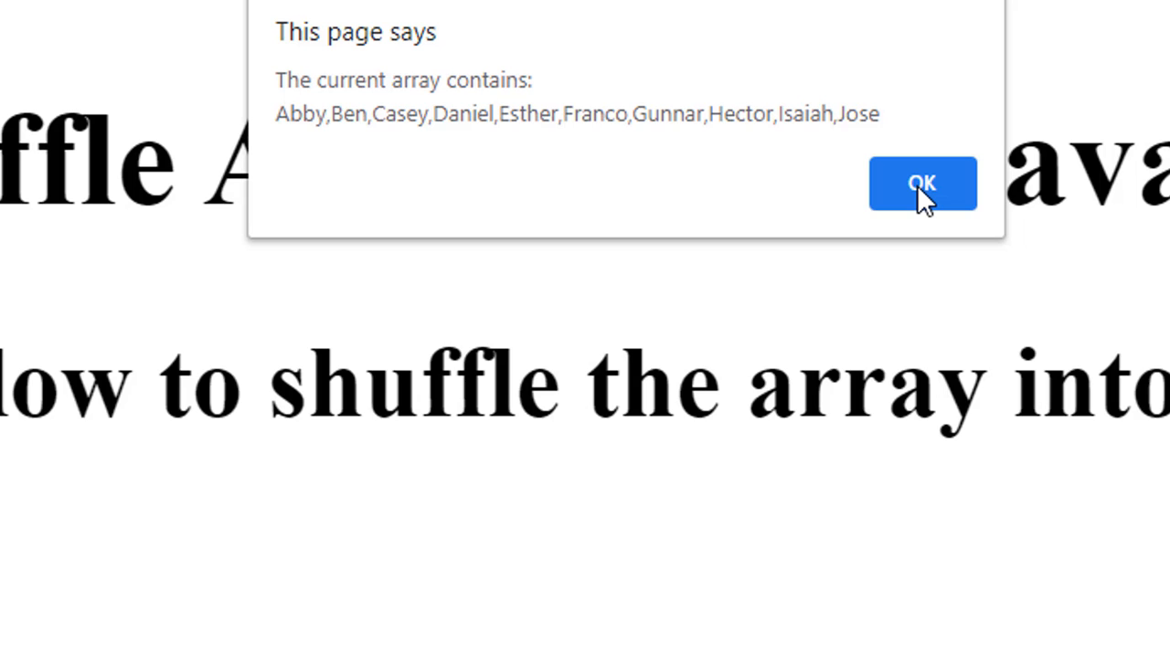
# - Dismiss the current and shuffled array alerts across repeated runs, comparing name orders
pyautogui.click(922, 184)
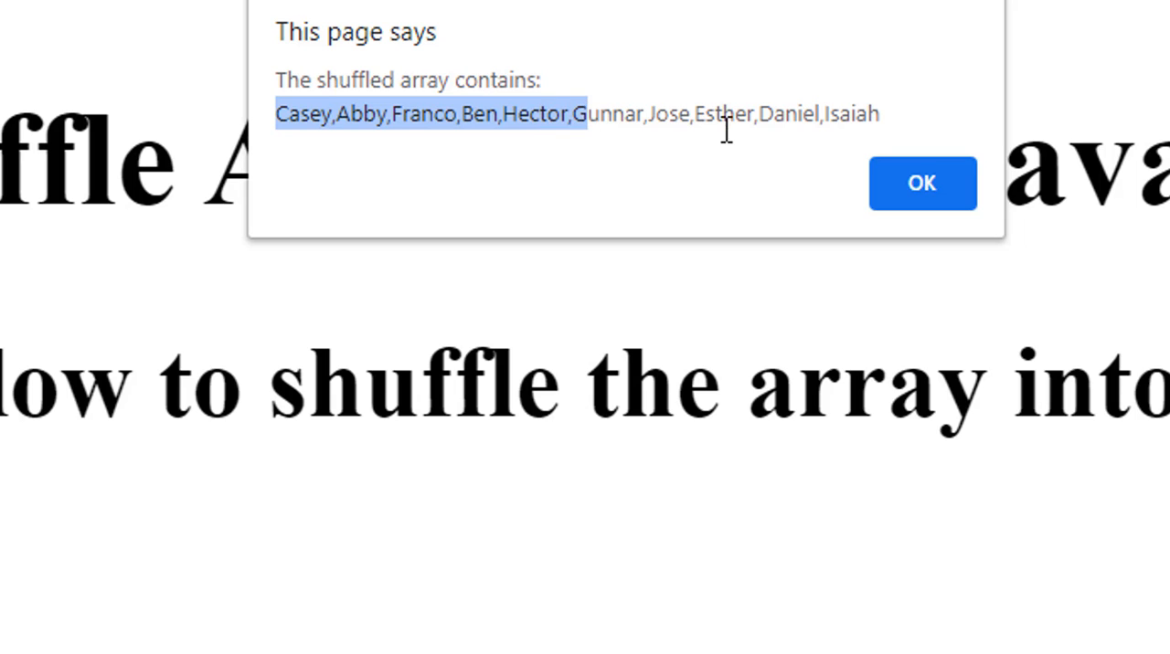
pyautogui.moveTo(626, 189)
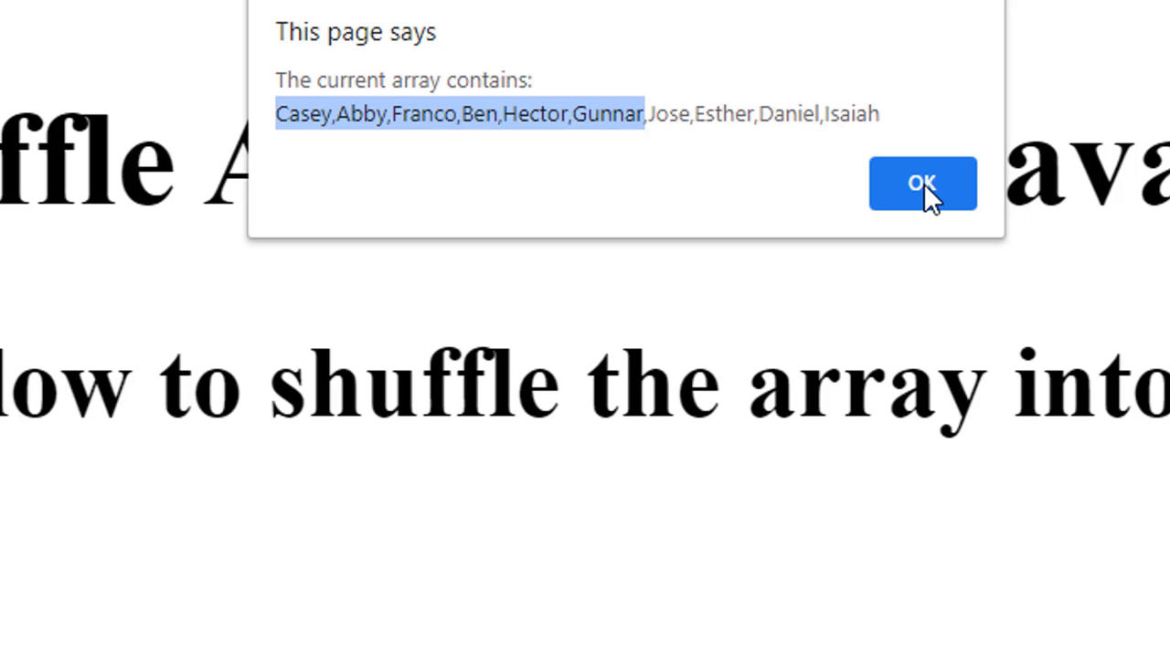
pyautogui.click(921, 182)
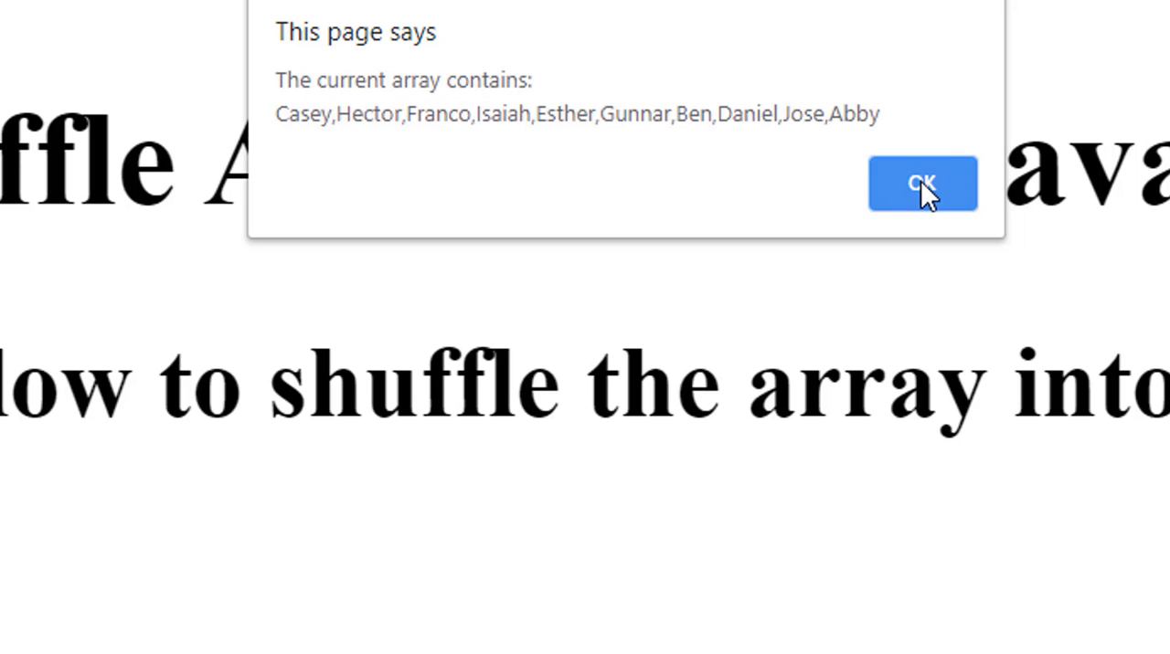
pyautogui.click(922, 182)
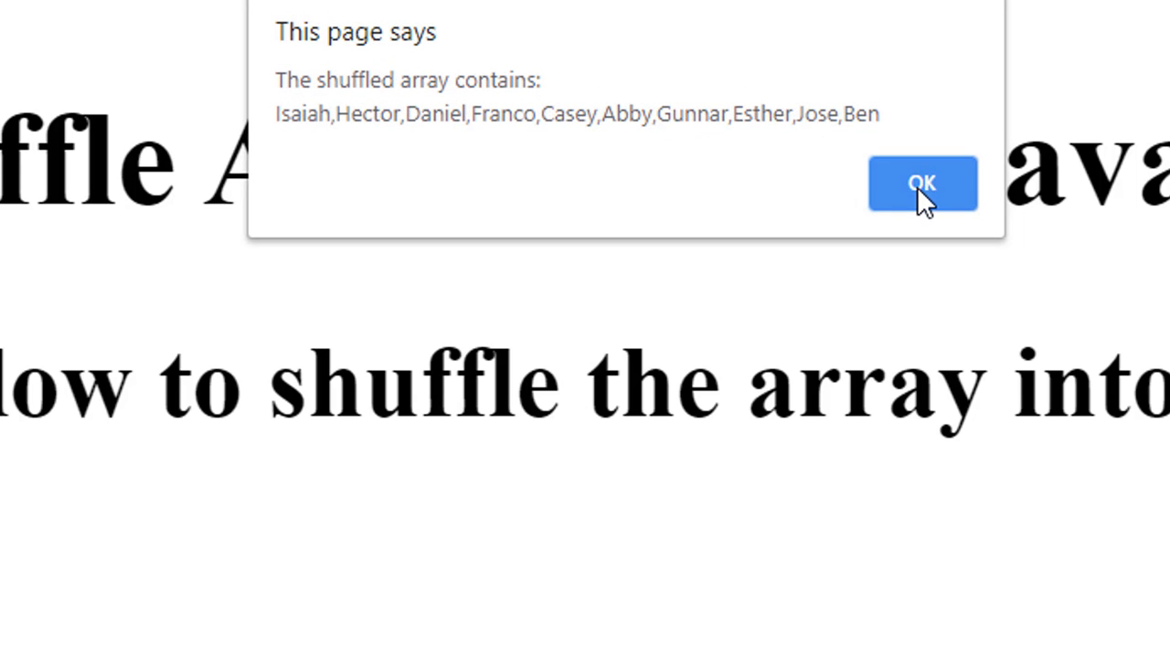
pyautogui.click(922, 182)
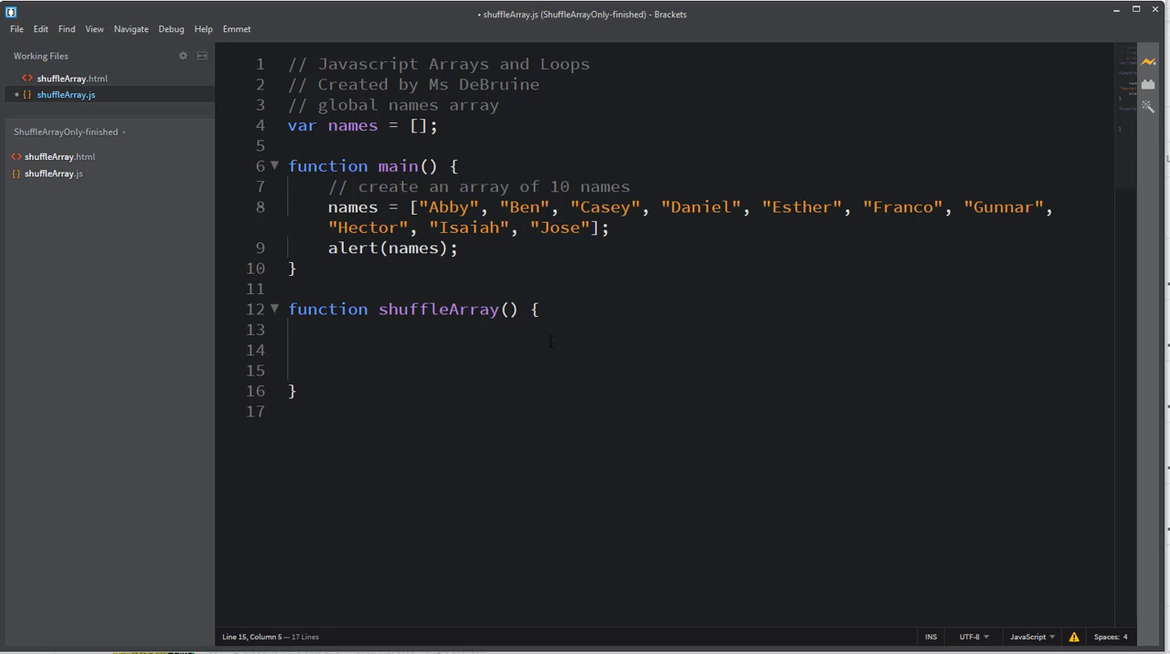
# - Add window.alert("The current array contains: " + names) inside shuffleArray and begin a for loop
pyautogui.doubleClick(352, 206)
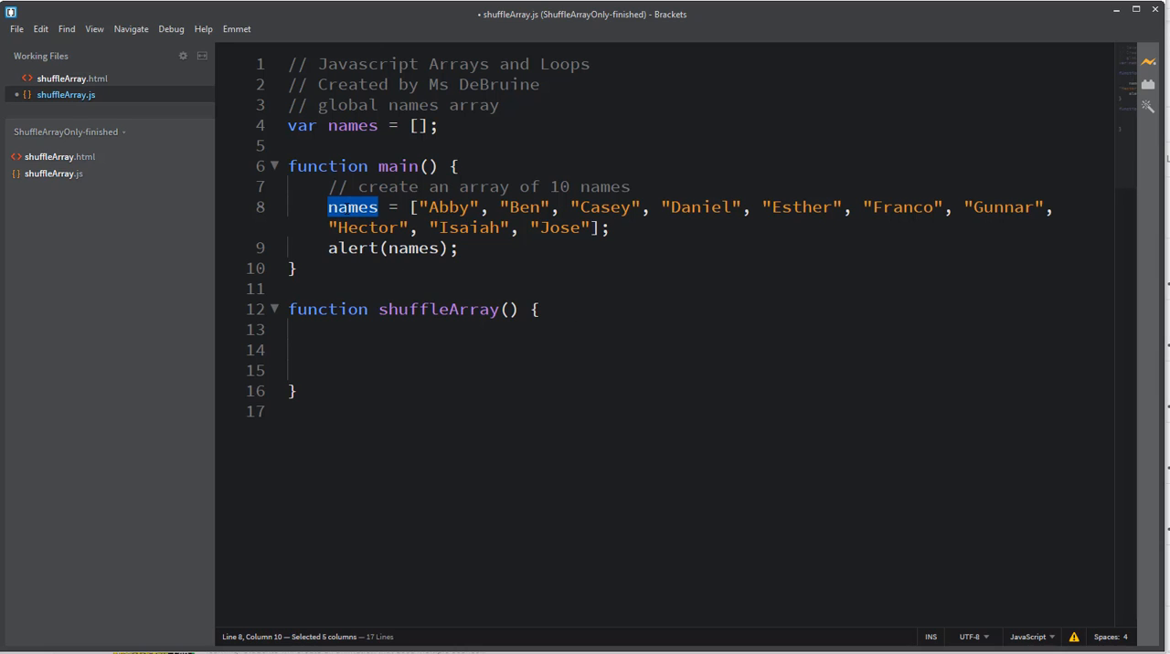
pyautogui.click(611, 228)
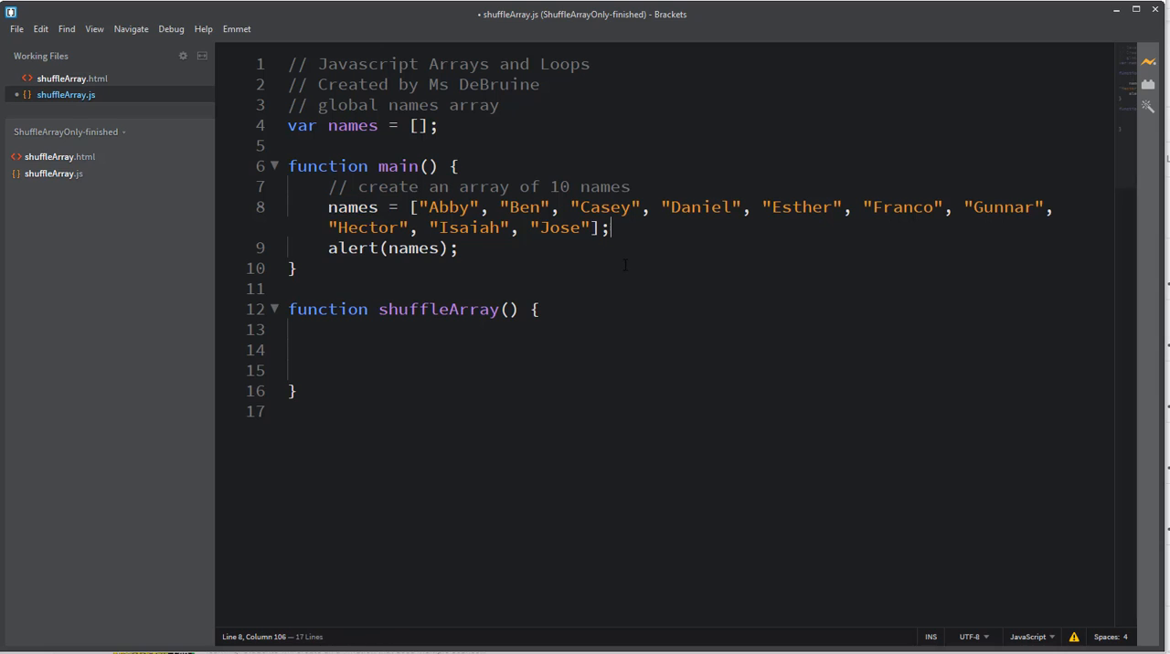
pyautogui.click(329, 330)
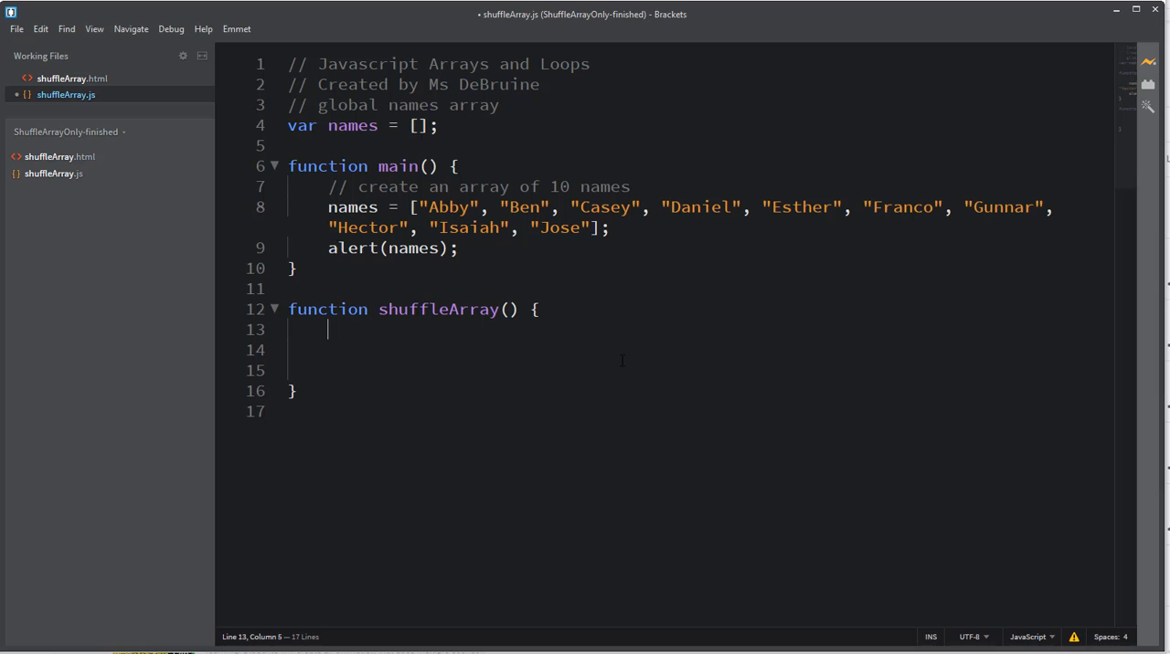
pyautogui.write('window.alert("The')
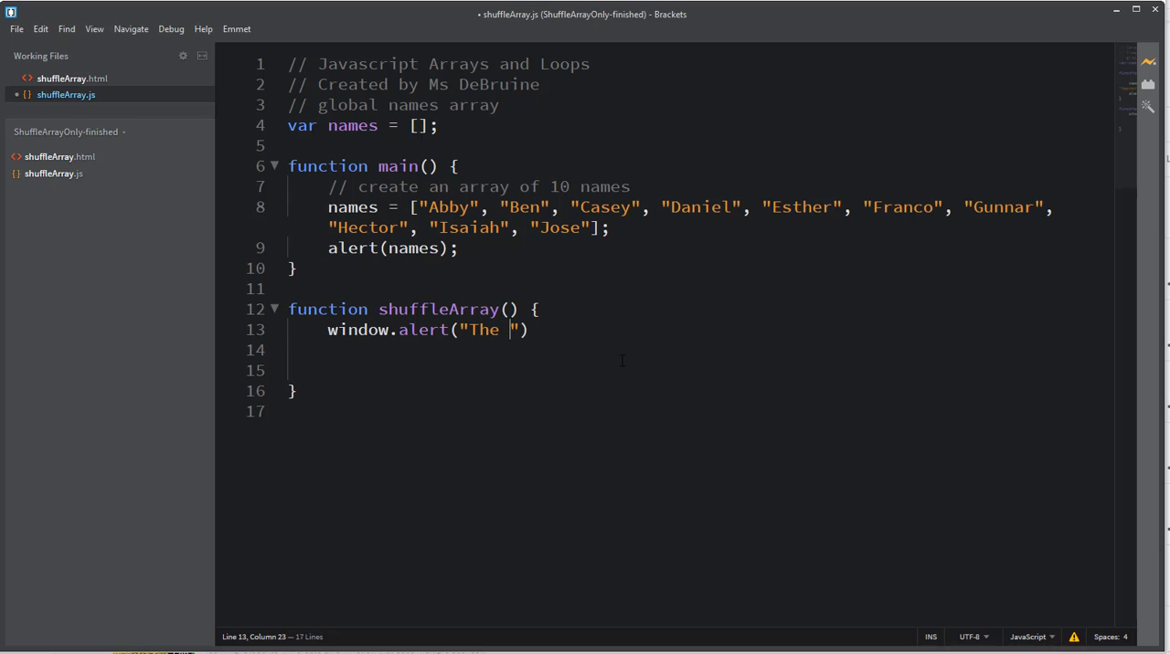
pyautogui.write('current a')
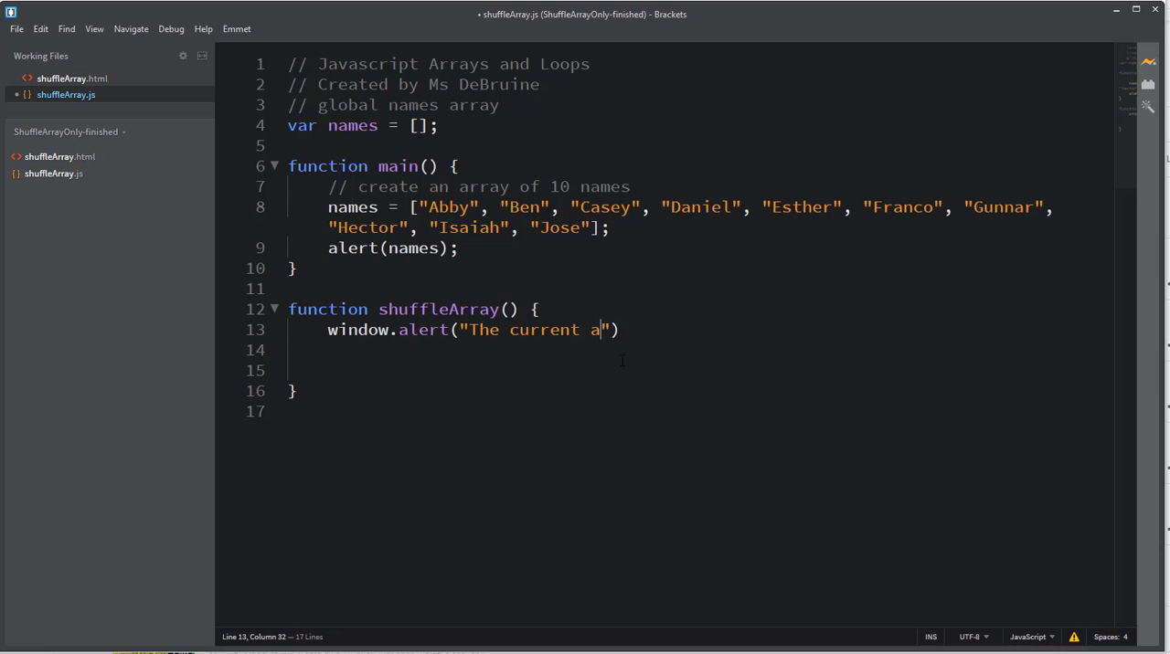
pyautogui.write('rray contains:')
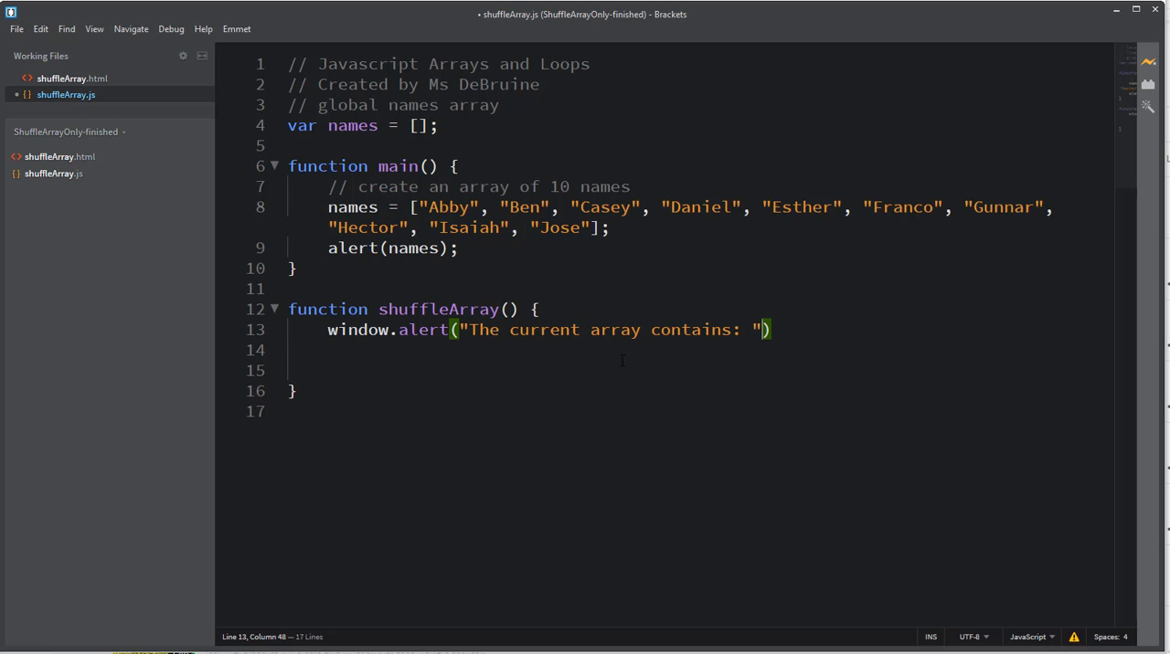
pyautogui.write('+ names')
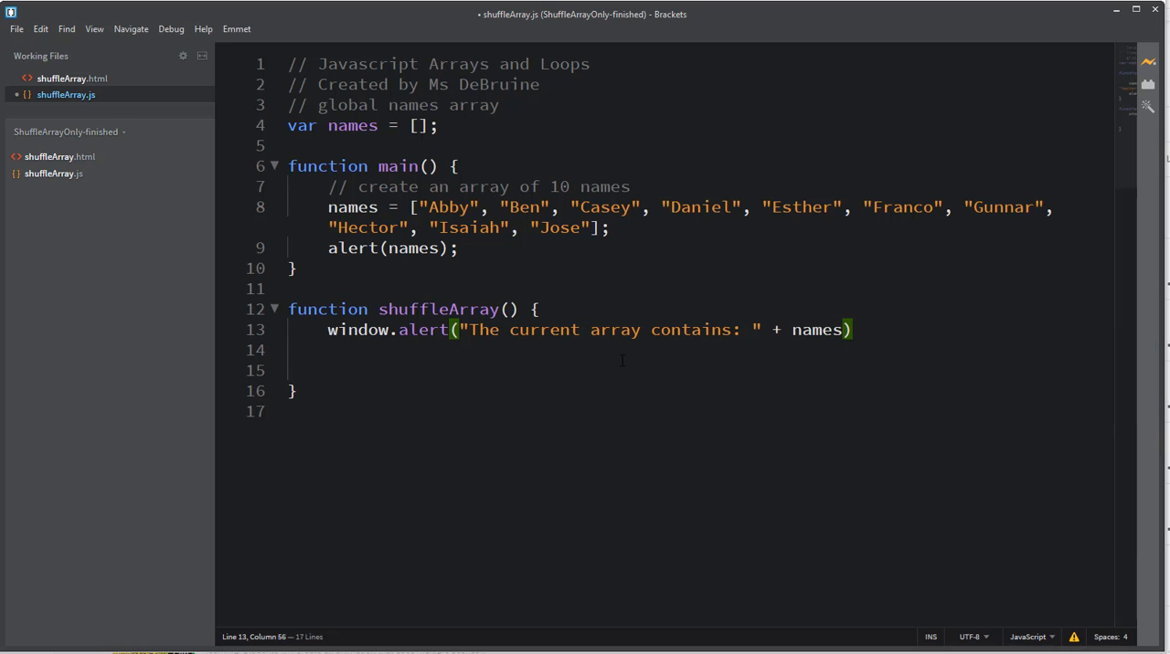
pyautogui.write('for (var i = 0')
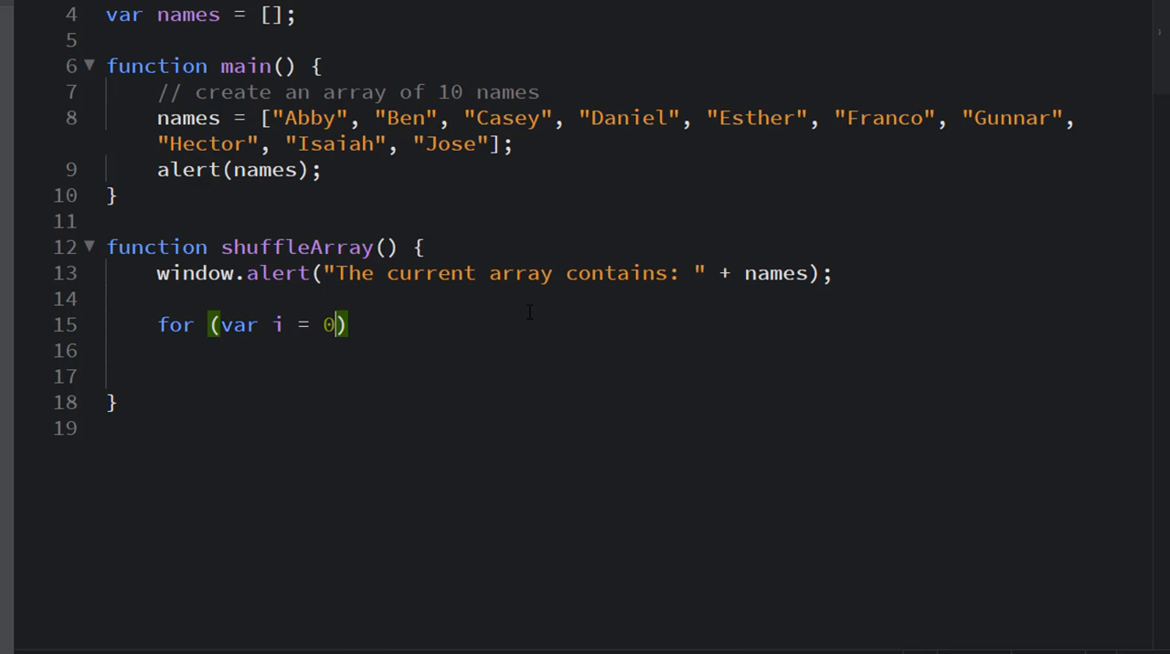
# - Finish the loop header with i < names.length; i++ and compute randomNum = Math.floor(Math.random() * names.length)
pyautogui.write(';')
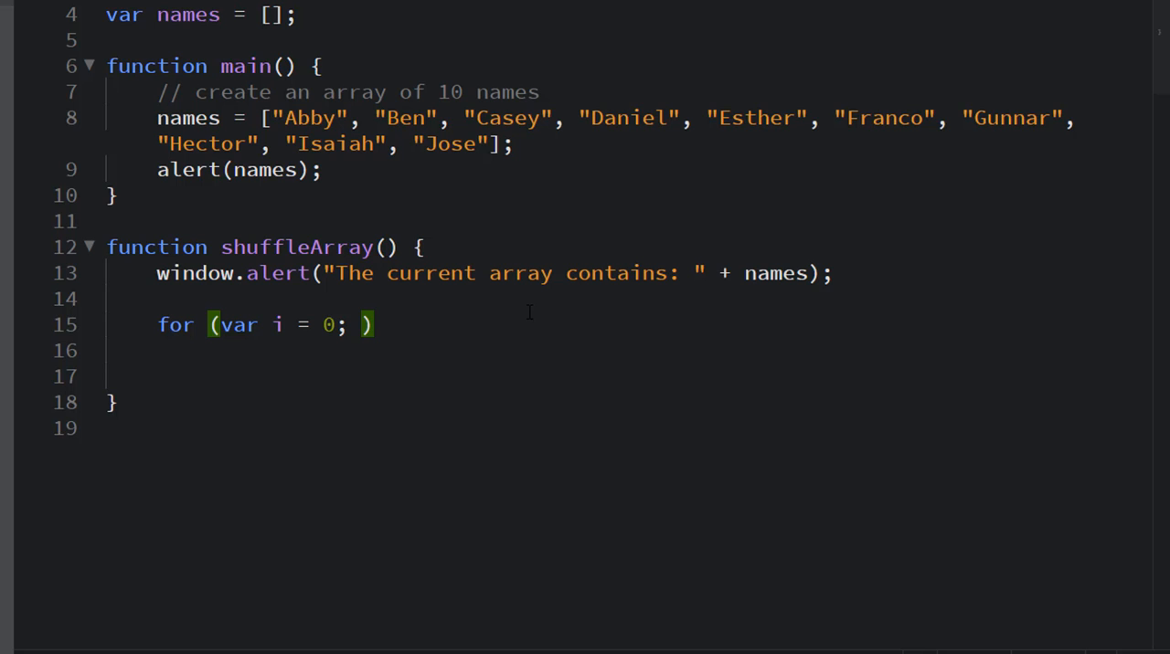
pyautogui.write('i <')
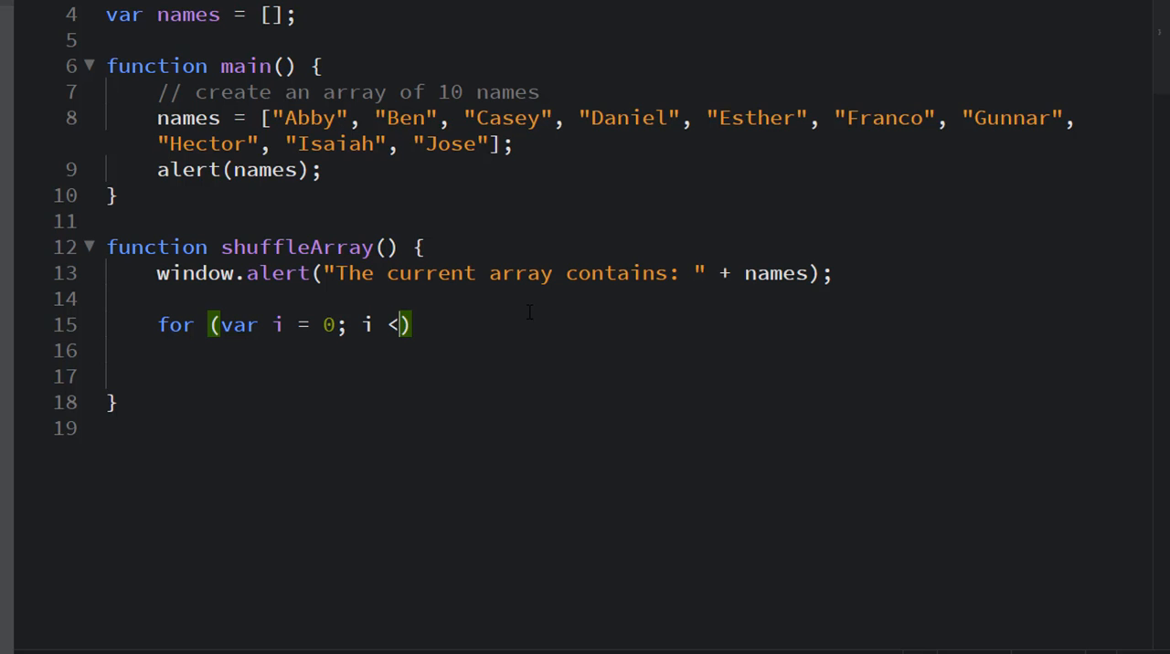
pyautogui.write('names.length; i++')
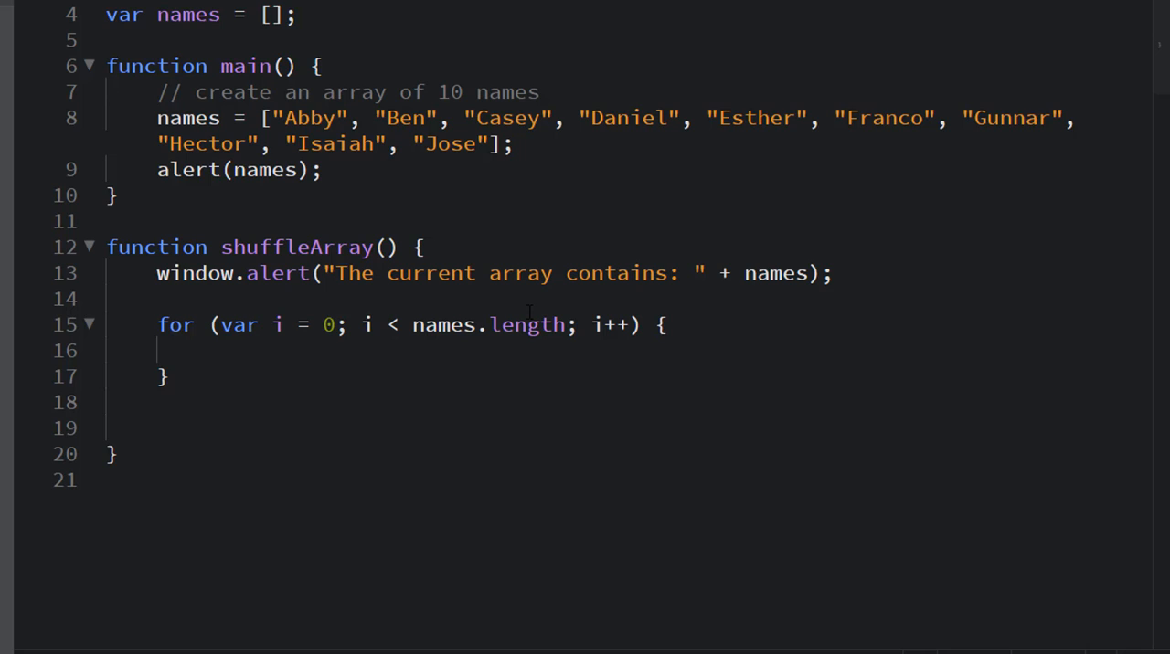
pyautogui.write('var randomNum = Math.floor(Math.random() * names.length);')
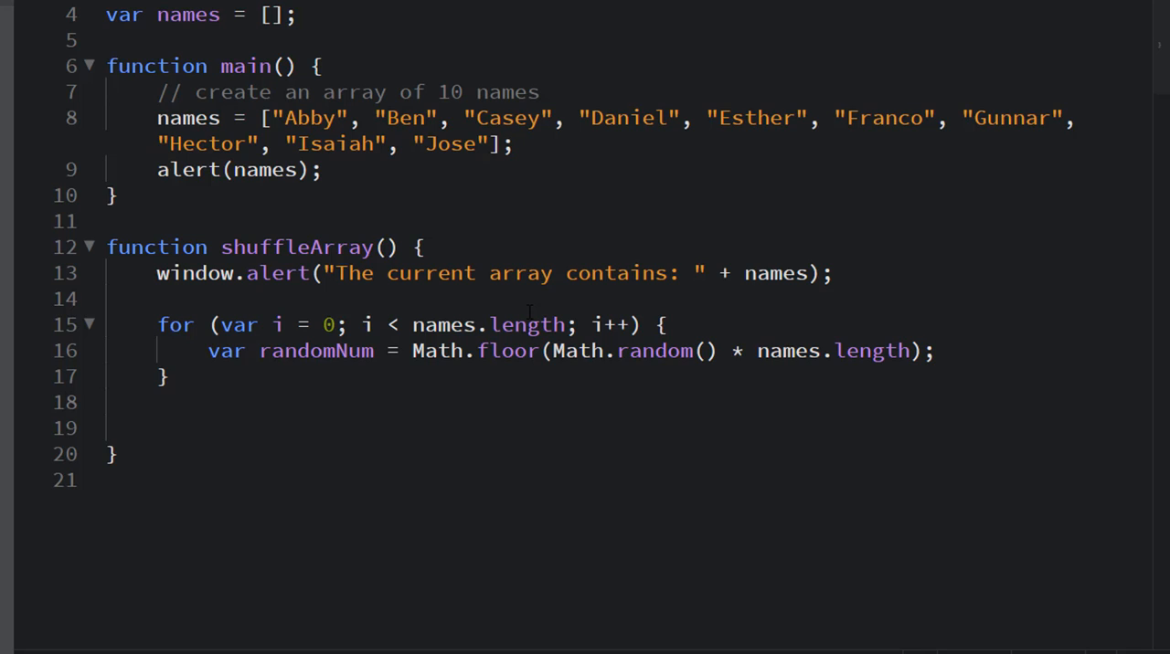
pyautogui.moveTo(264, 330)
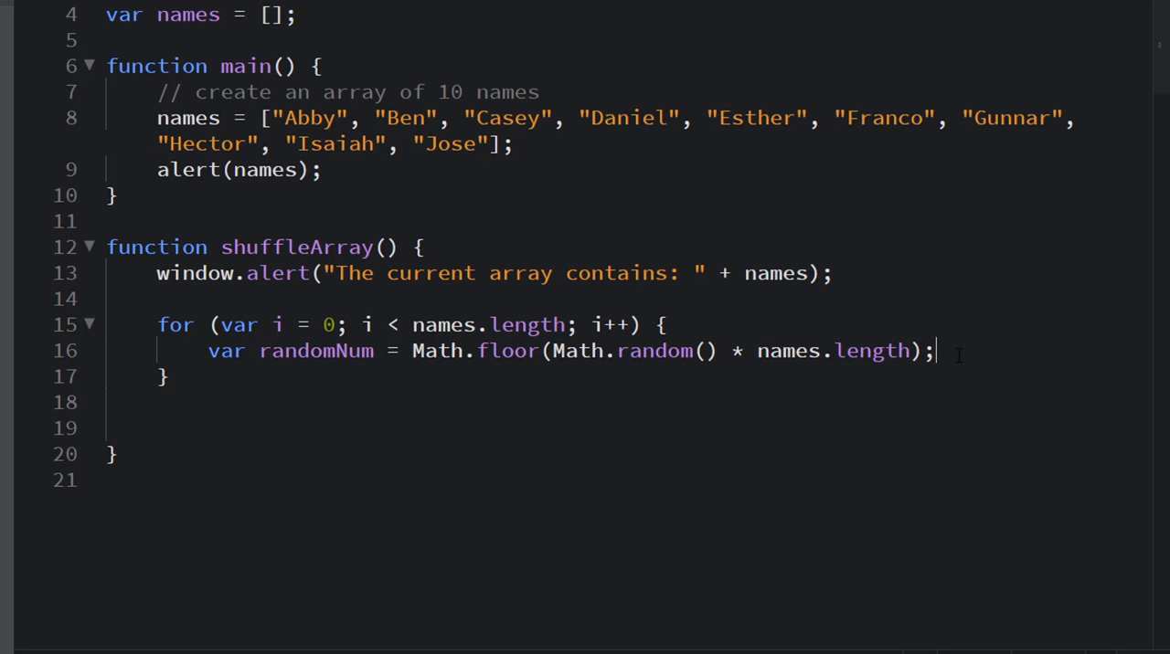
# - Declare tempName = "" and currentName = names[i] inside the loop body
pyautogui.press('Enter')
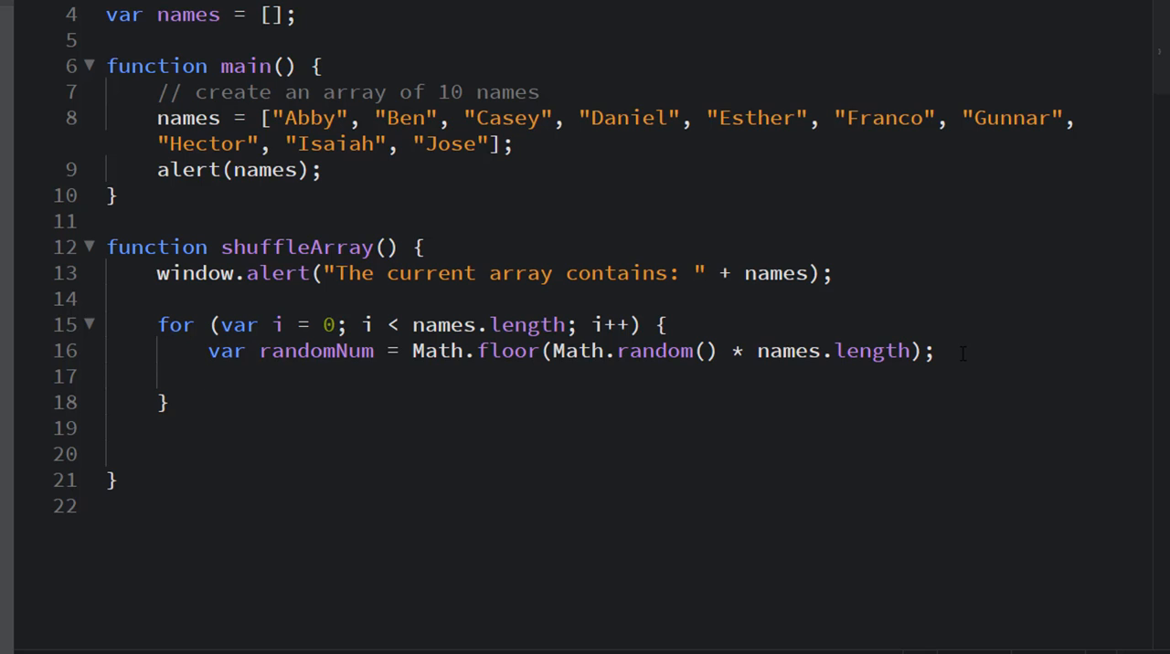
pyautogui.write('var')
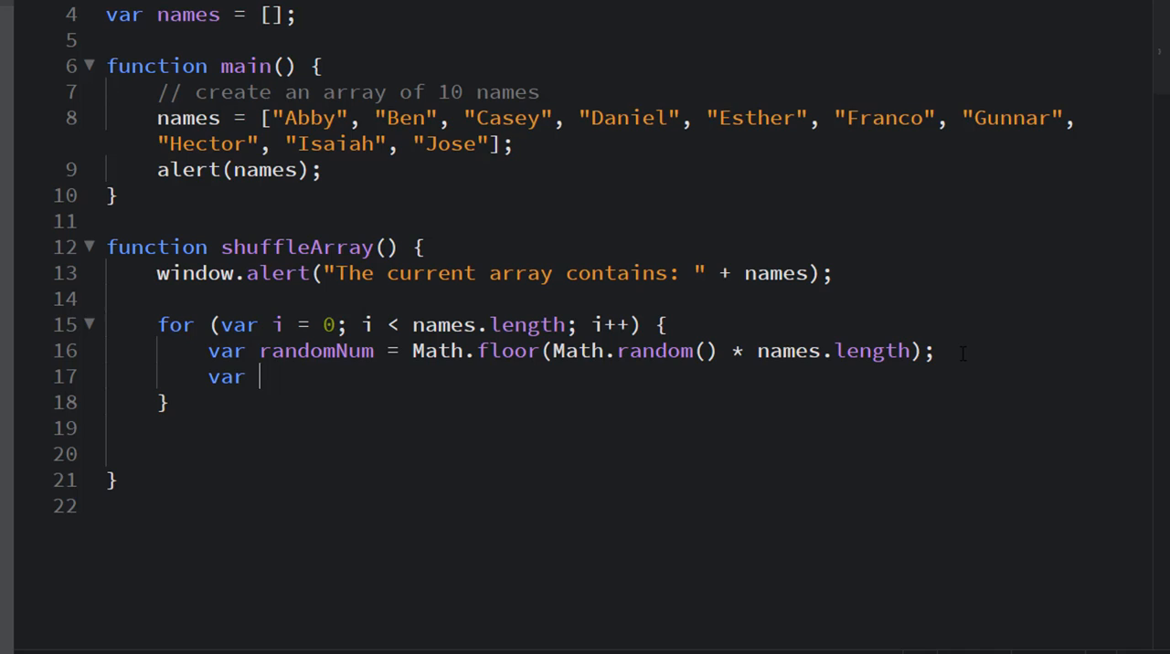
pyautogui.write('tempN')
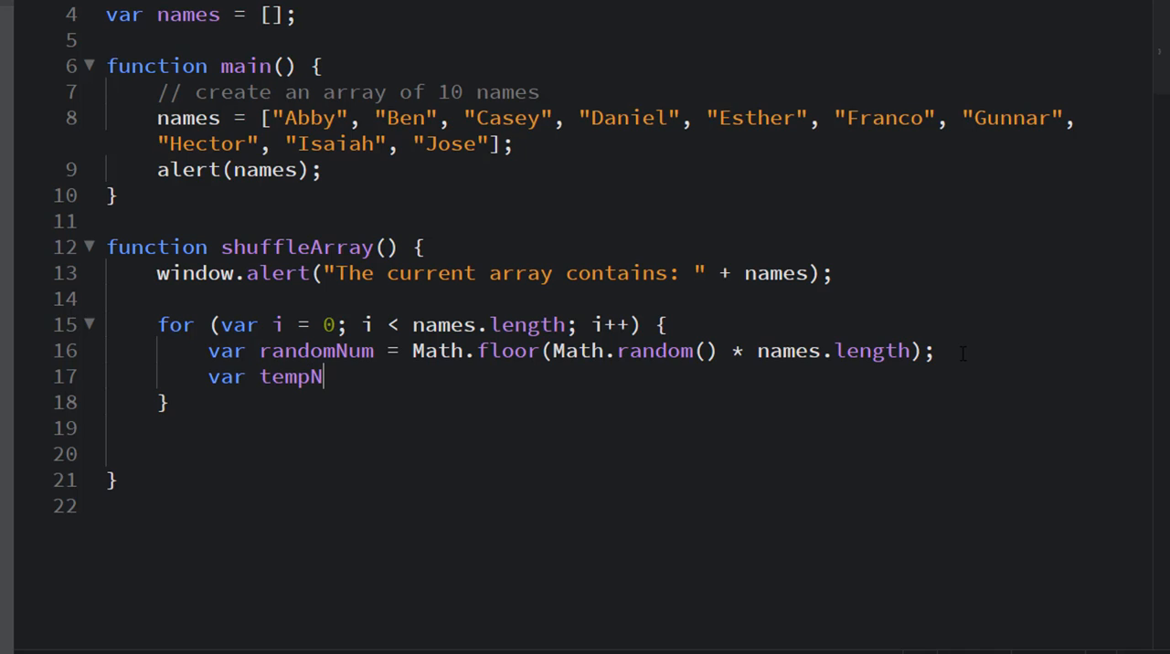
pyautogui.write('ame = "";')
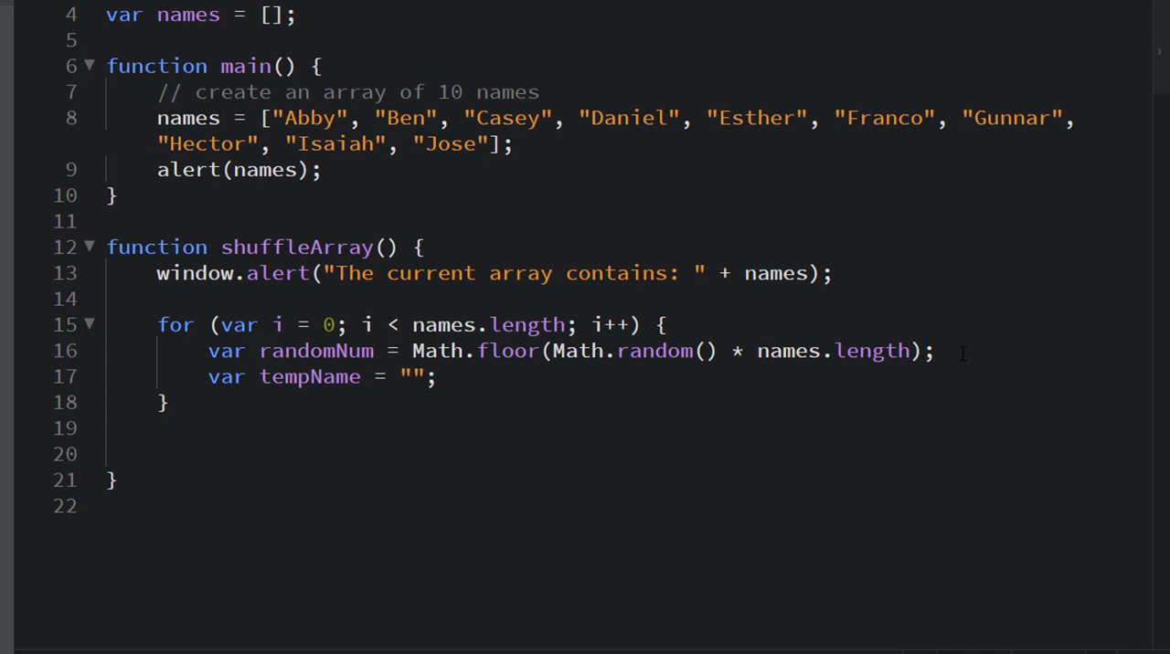
pyautogui.press('Enter')
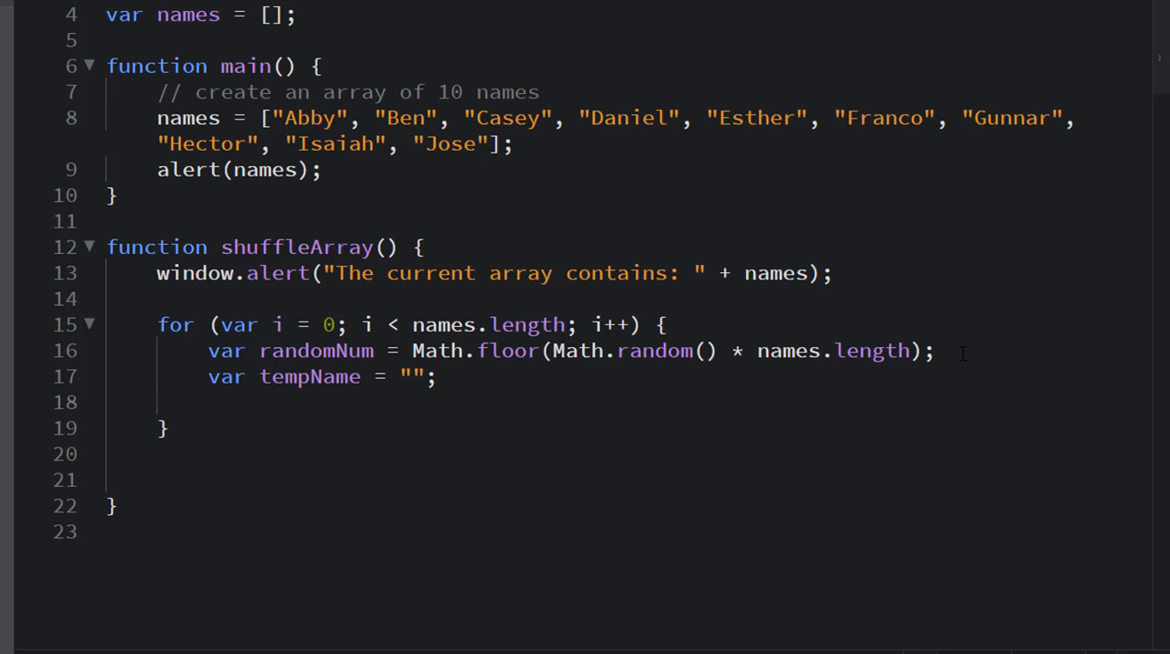
pyautogui.write('var current')
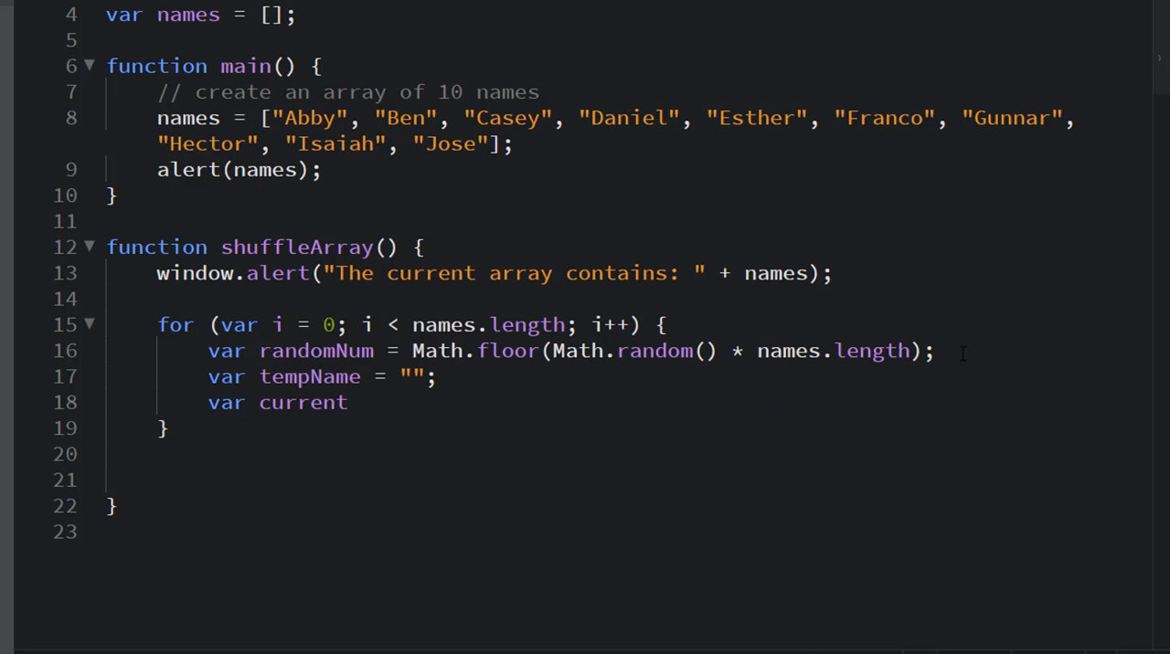
pyautogui.write('Name =')
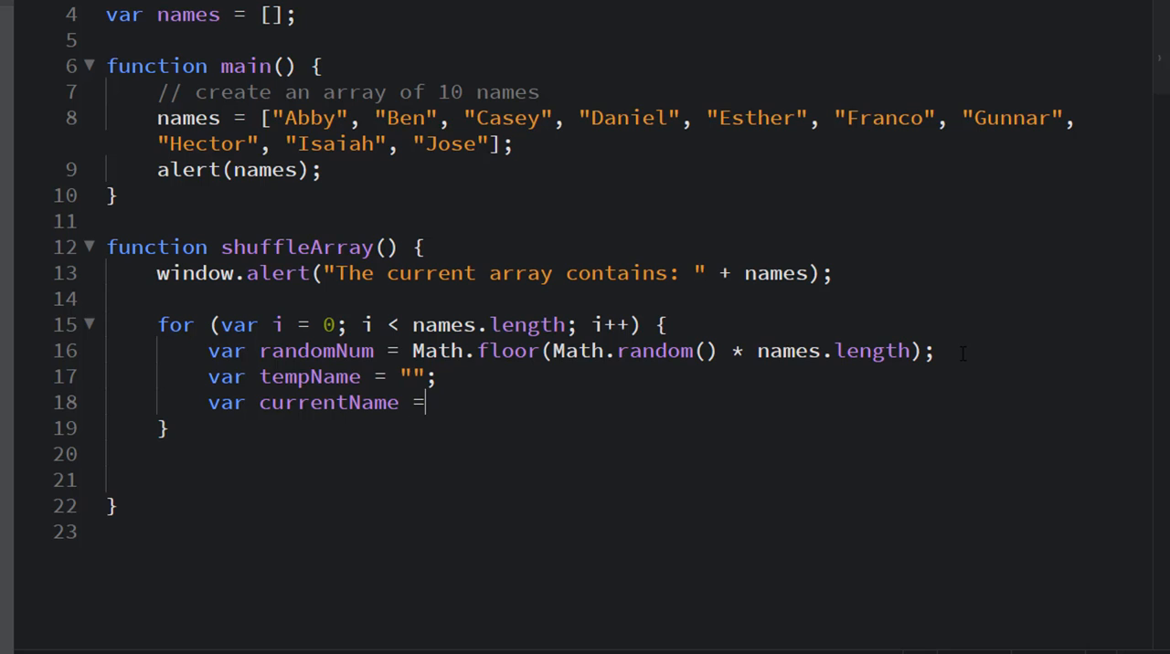
pyautogui.write('names[i];')
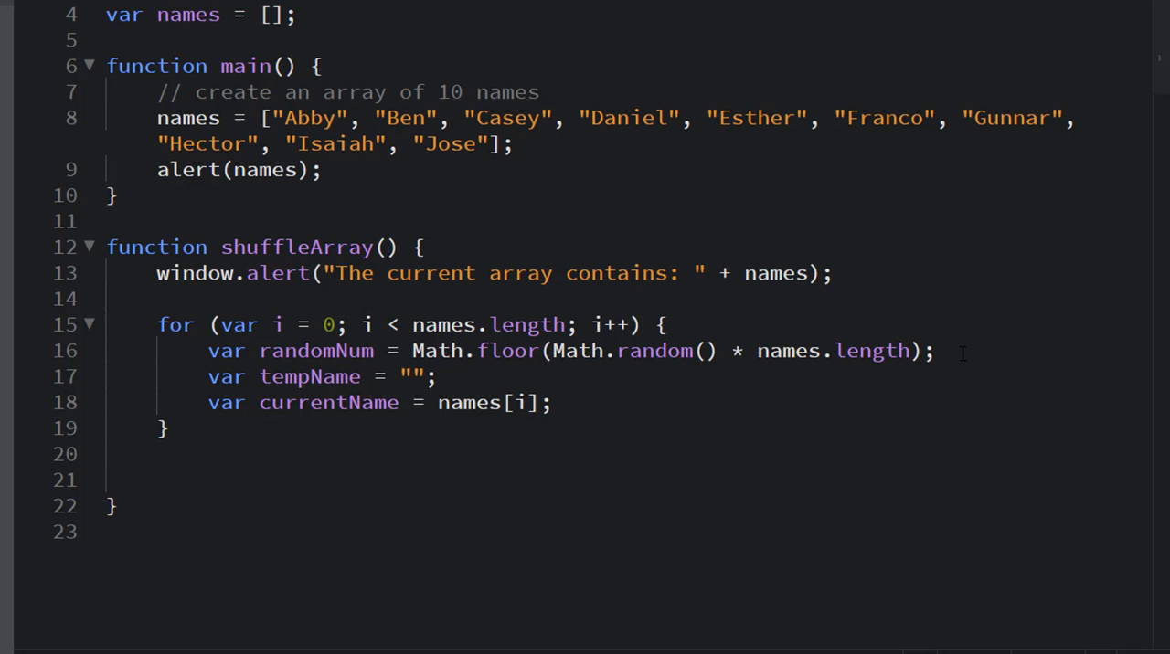
# - Declare randomName = names[randomNum] and add a "// swap names" comment
pyautogui.click(549, 402)
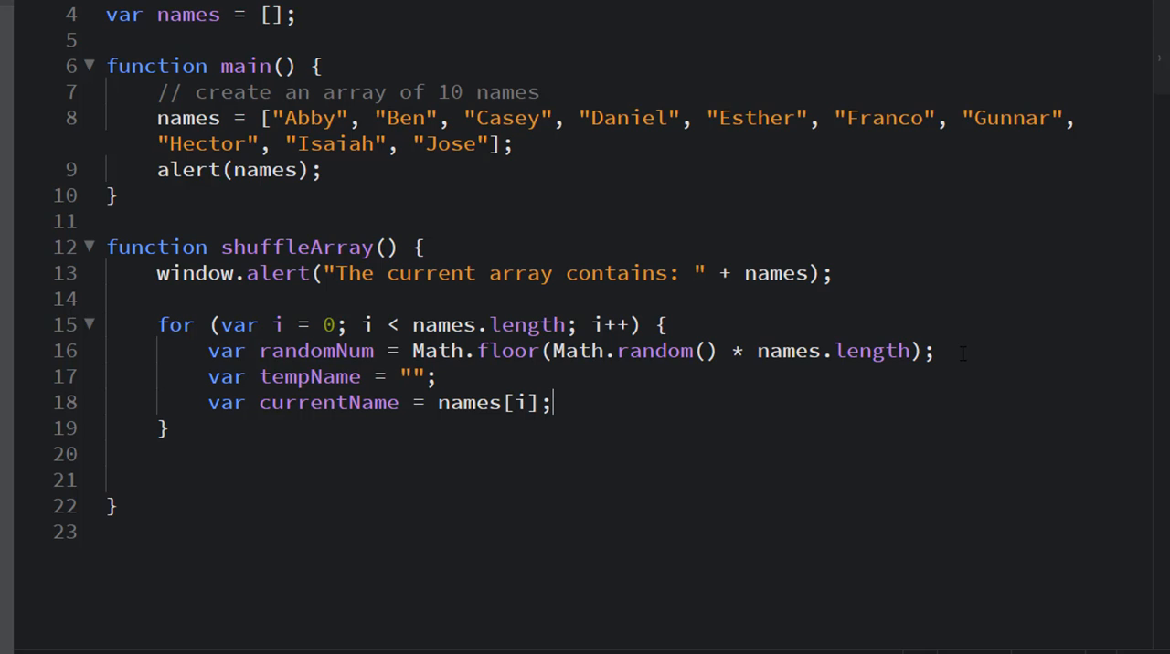
pyautogui.write('var')
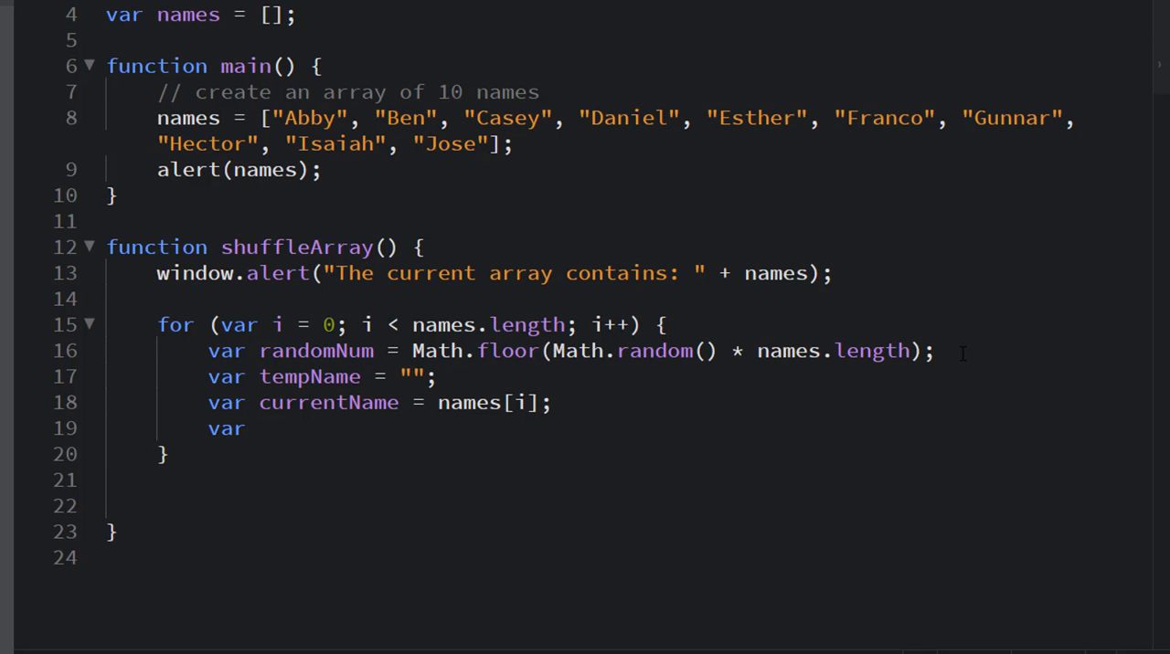
pyautogui.write('randomNu')
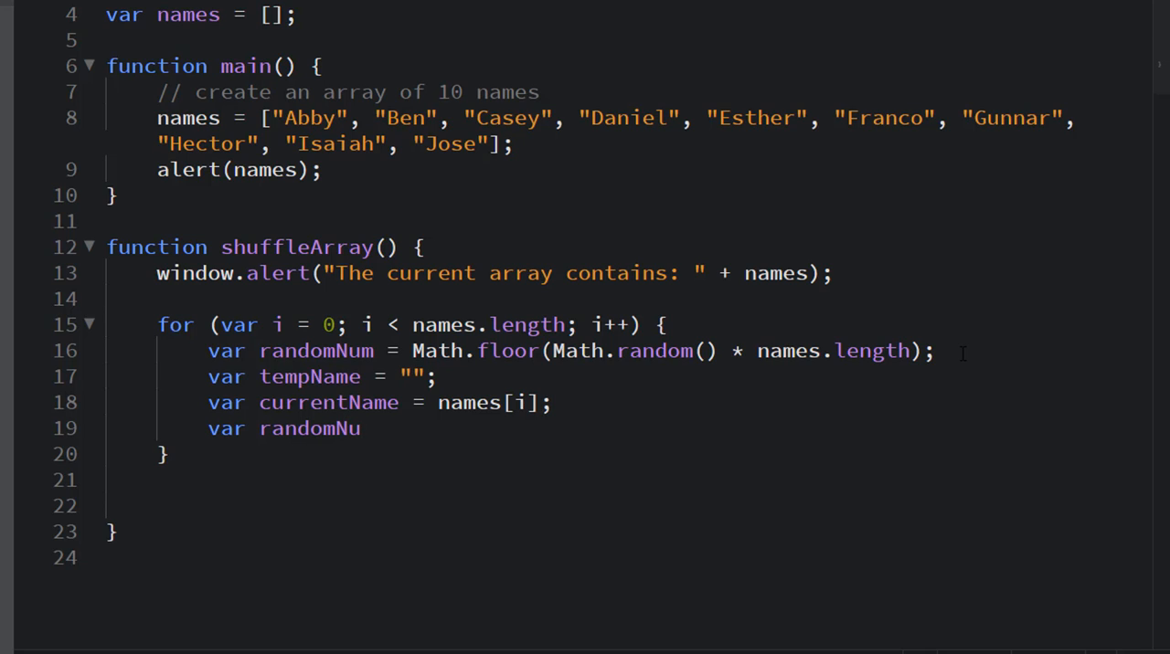
pyautogui.write('me =')
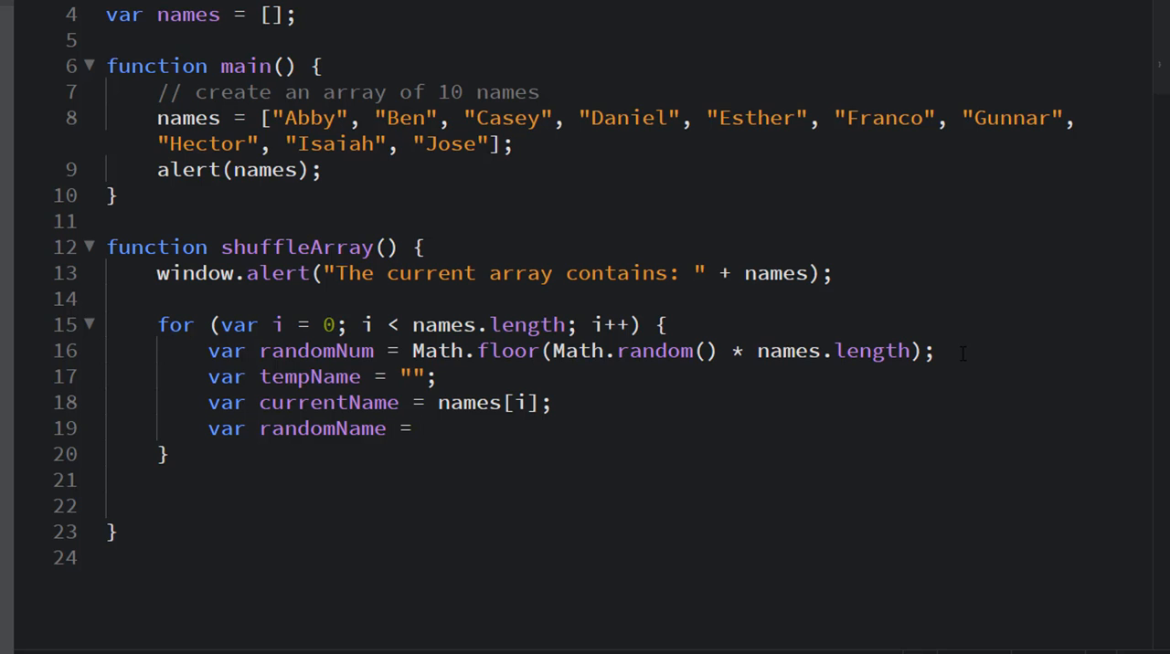
pyautogui.write('names[')
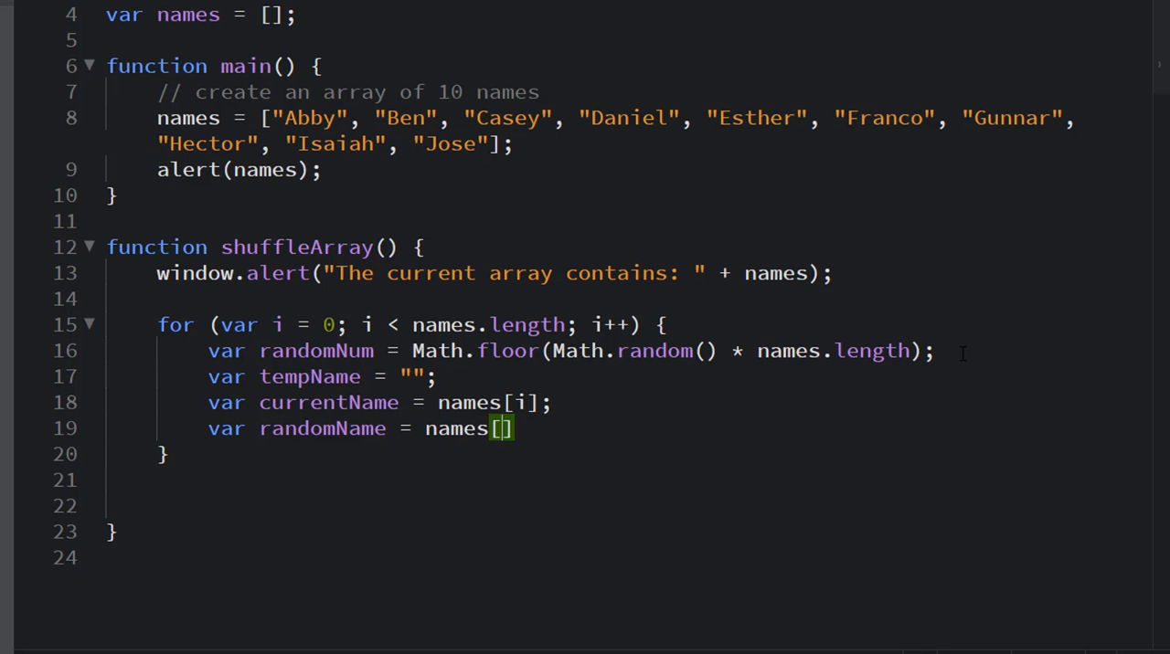
pyautogui.write('randomNum')
pyautogui.write('// s')
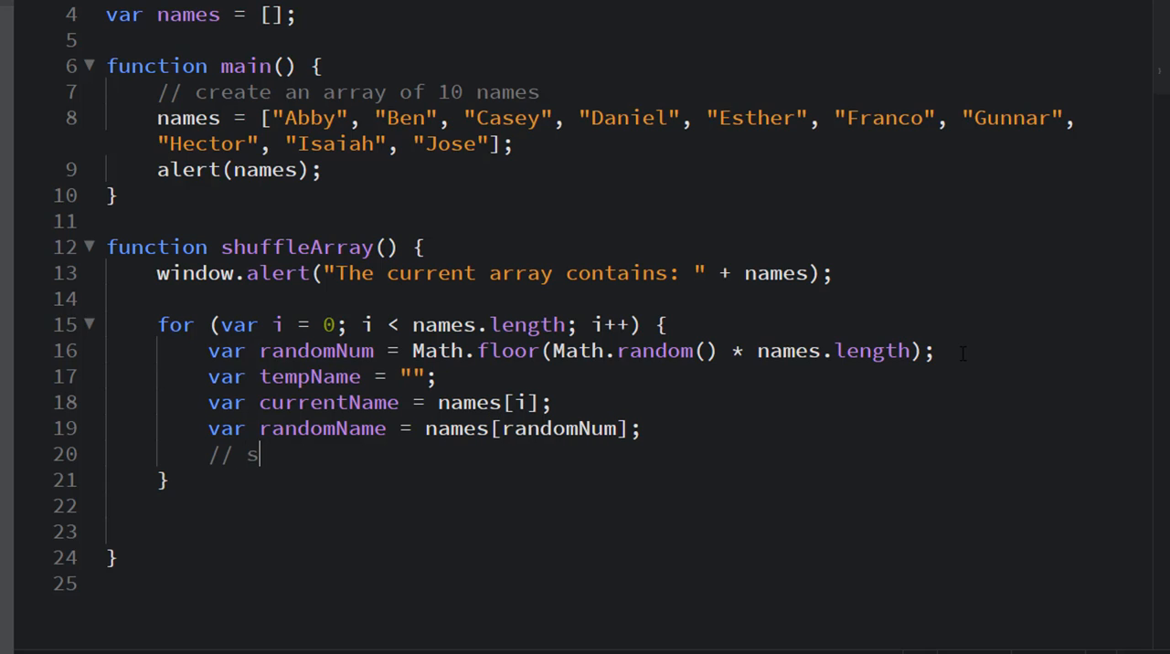
pyautogui.write('wap names')
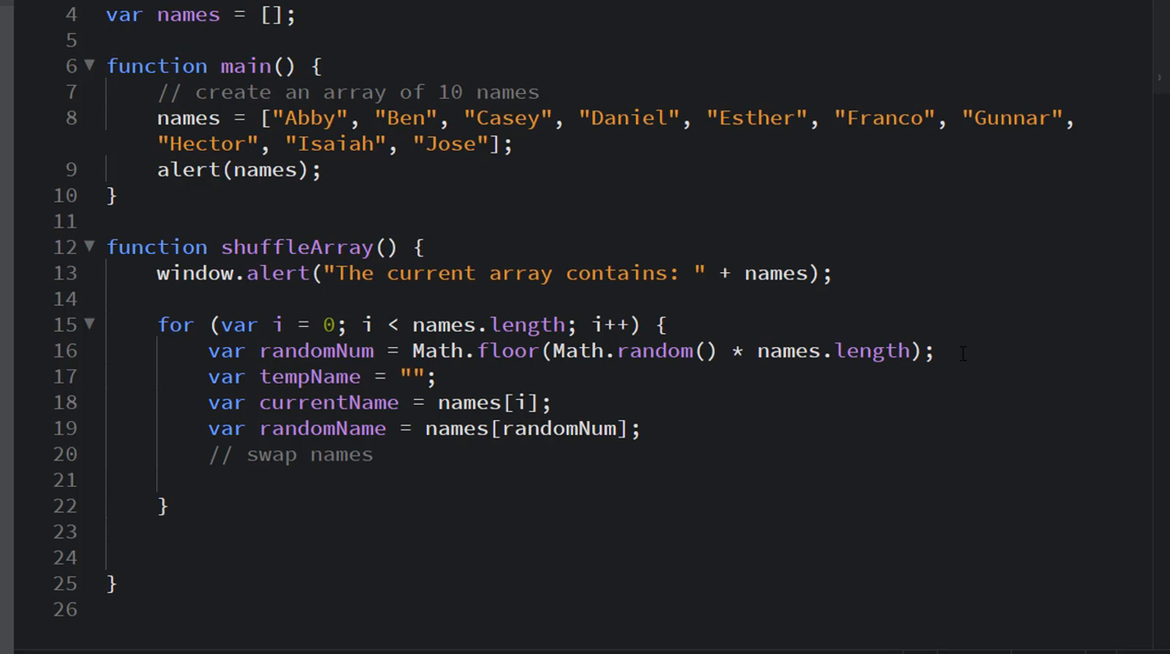
# - Write tempName = currentName, names[i] = randomName and names[randomNum] = tempName under the comment
pyautogui.write('tempName =')
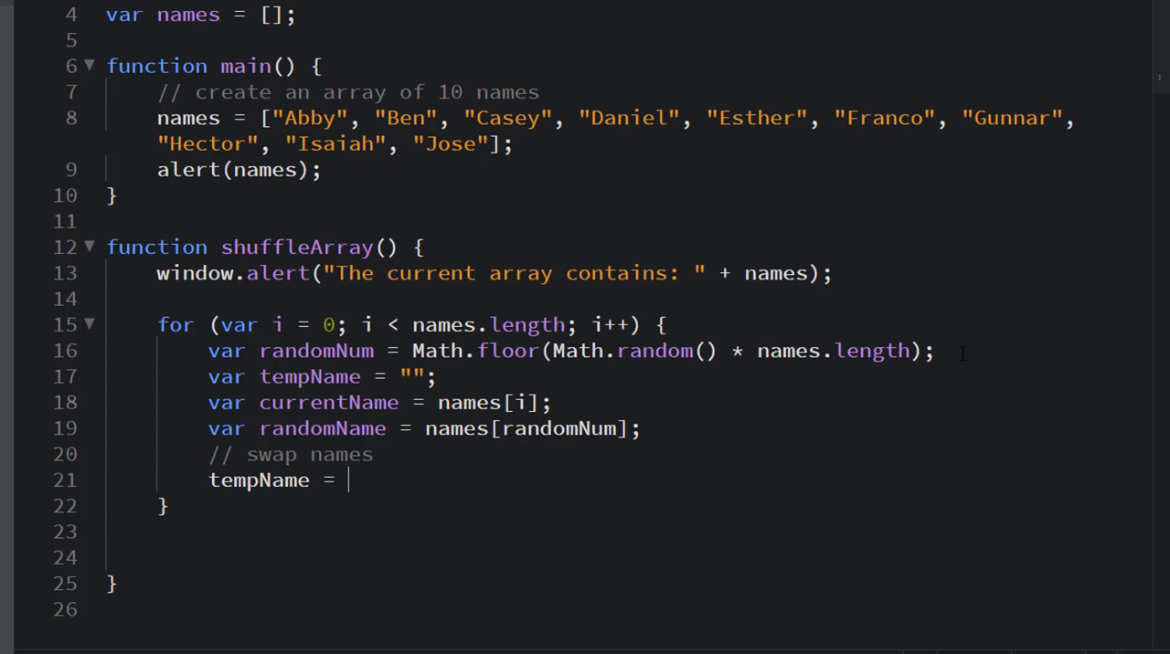
pyautogui.write('curent')
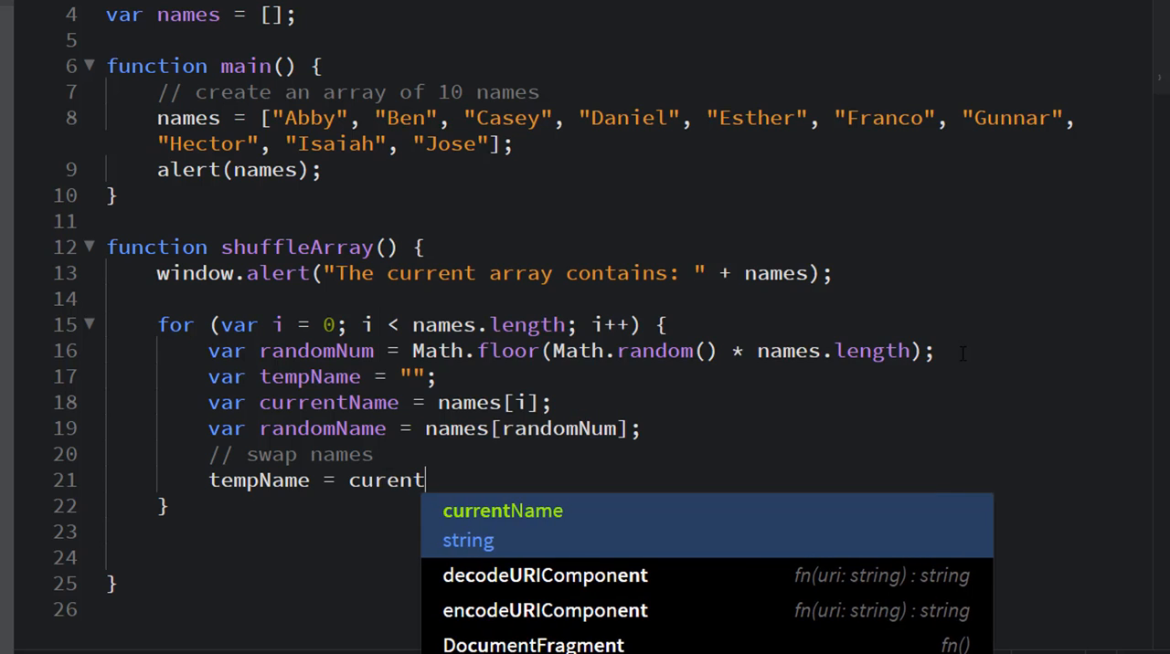
pyautogui.write('t')
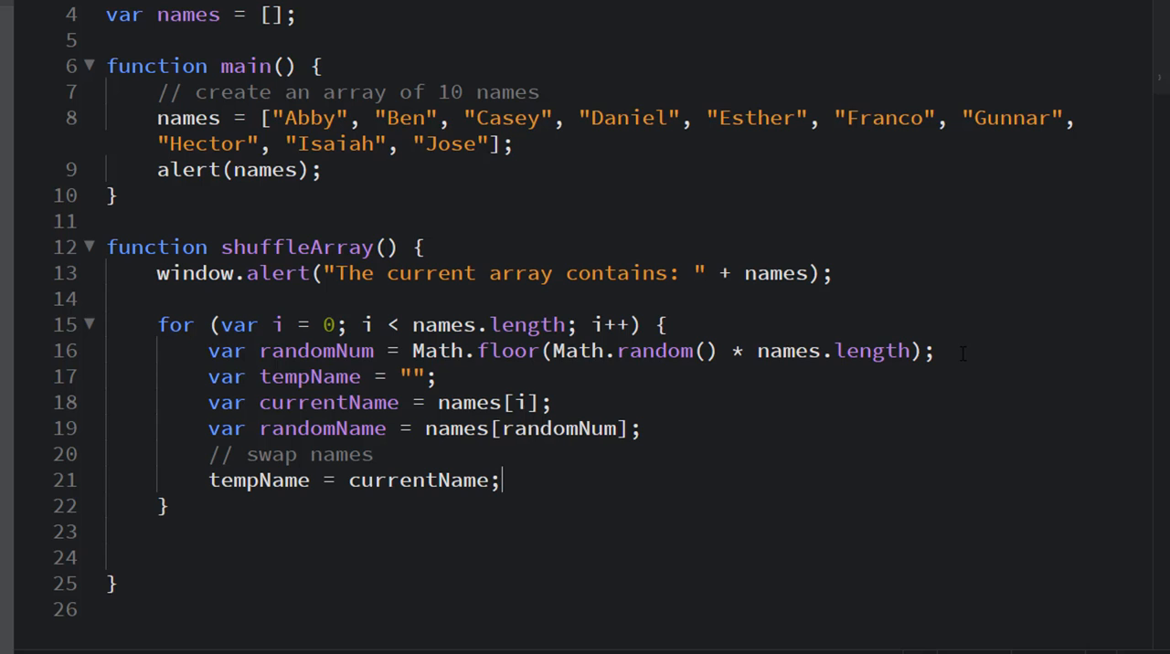
pyautogui.write('names')
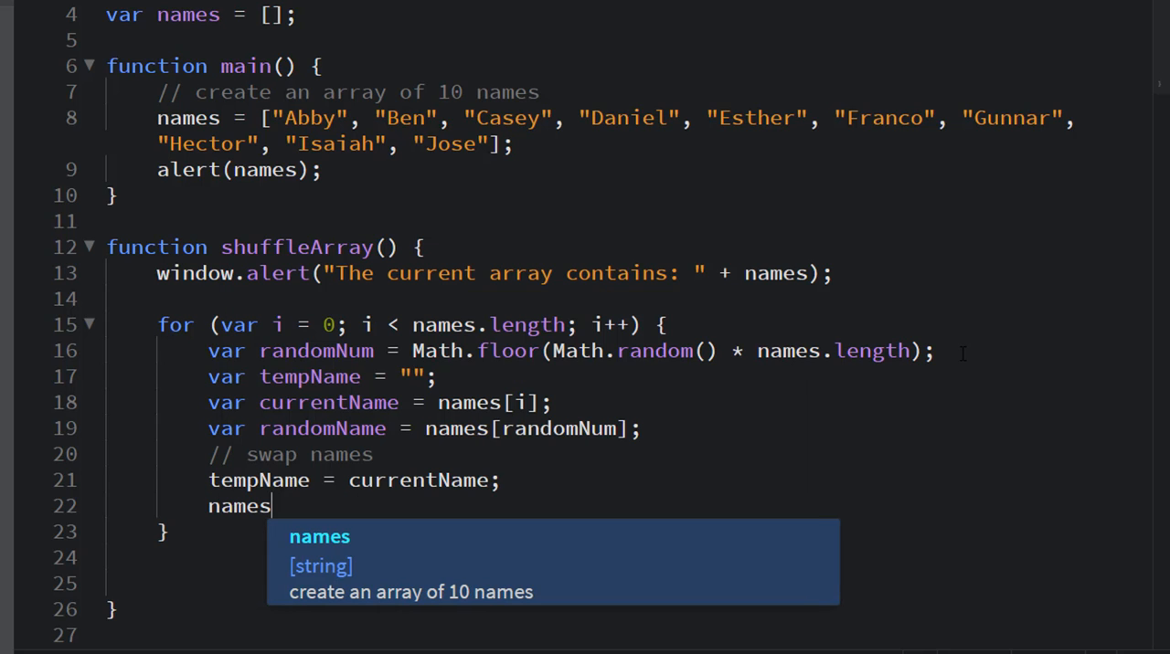
pyautogui.write('[i] = randomName;')
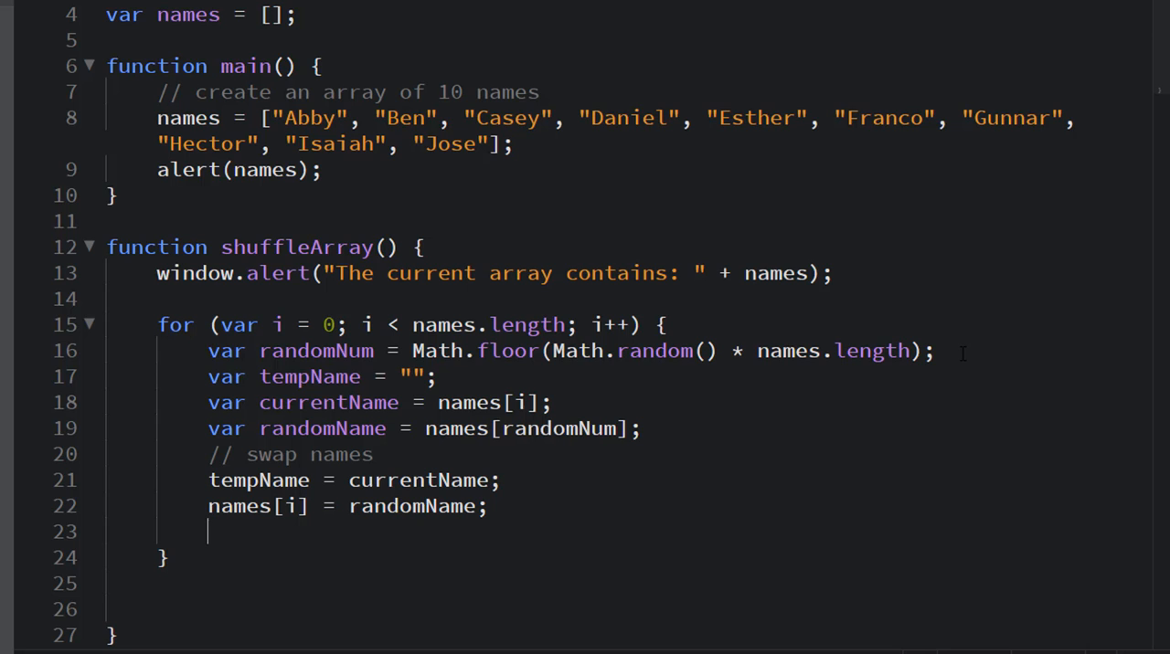
pyautogui.write('n')
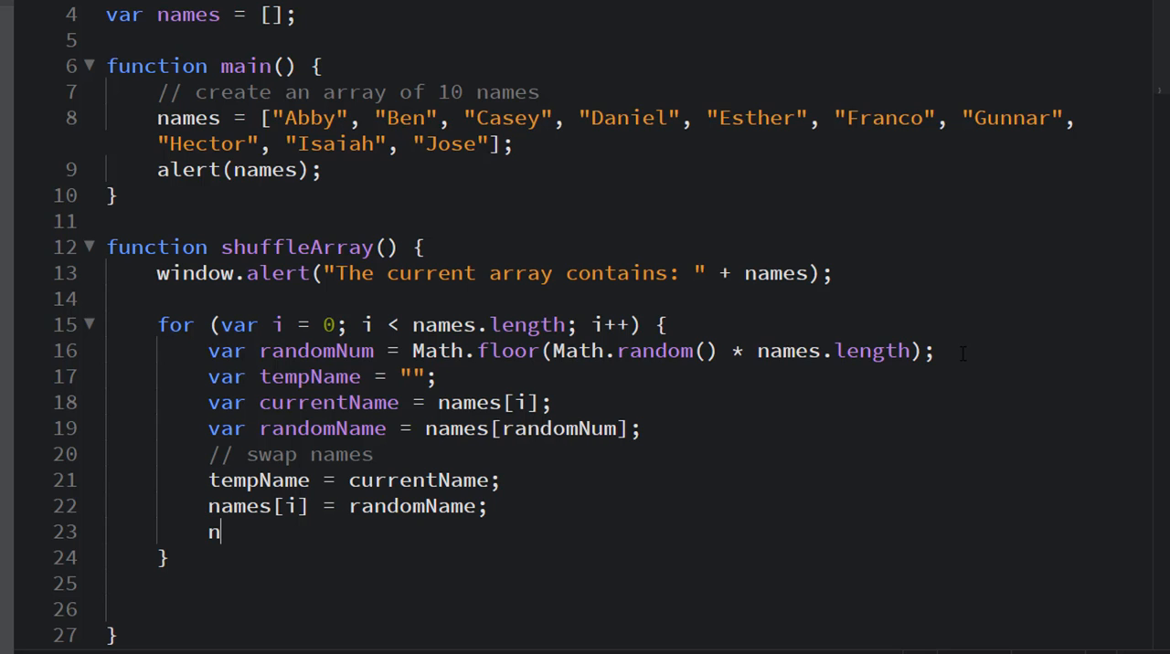
pyautogui.write('ames[')
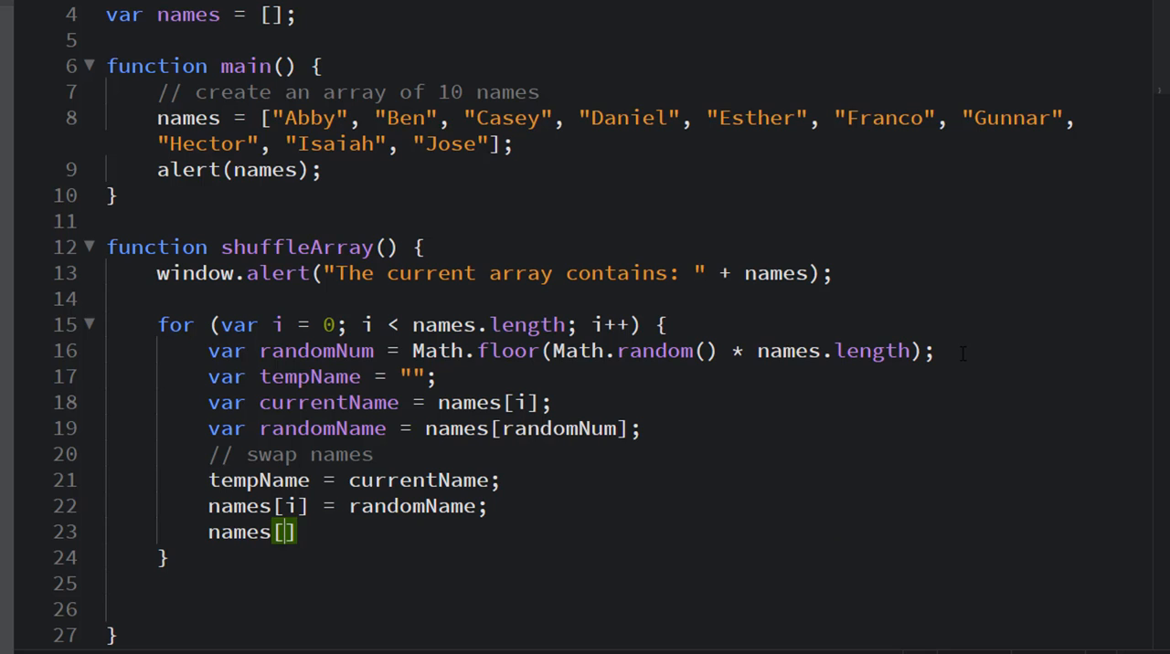
pyautogui.write('randomNum')
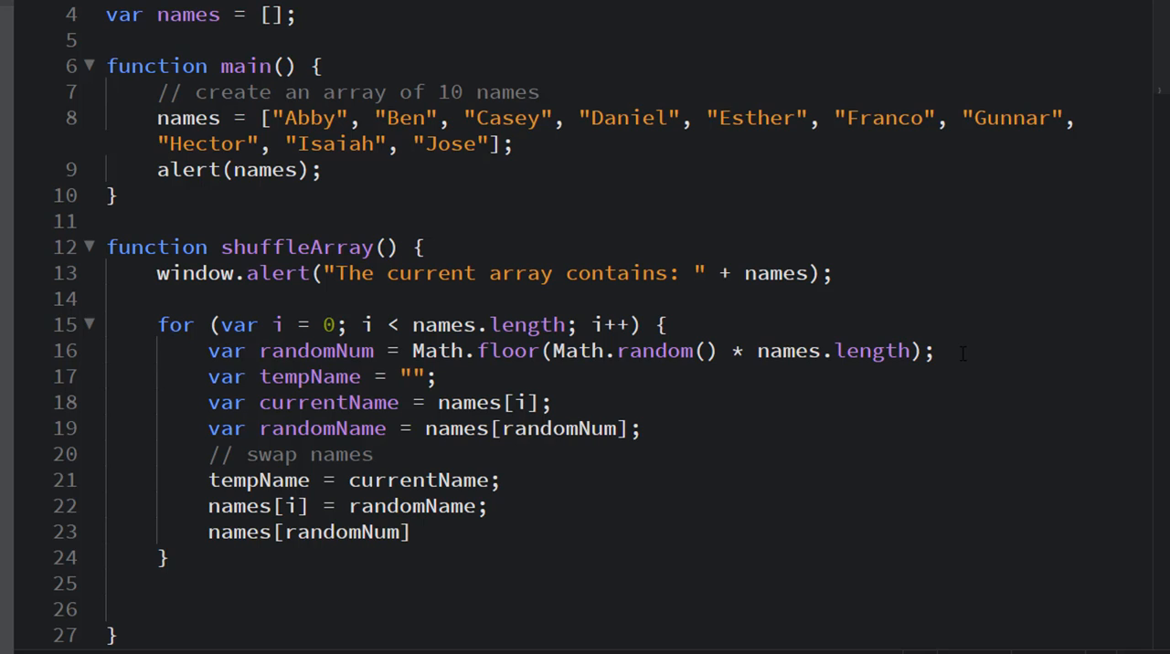
pyautogui.write('= tempName;')
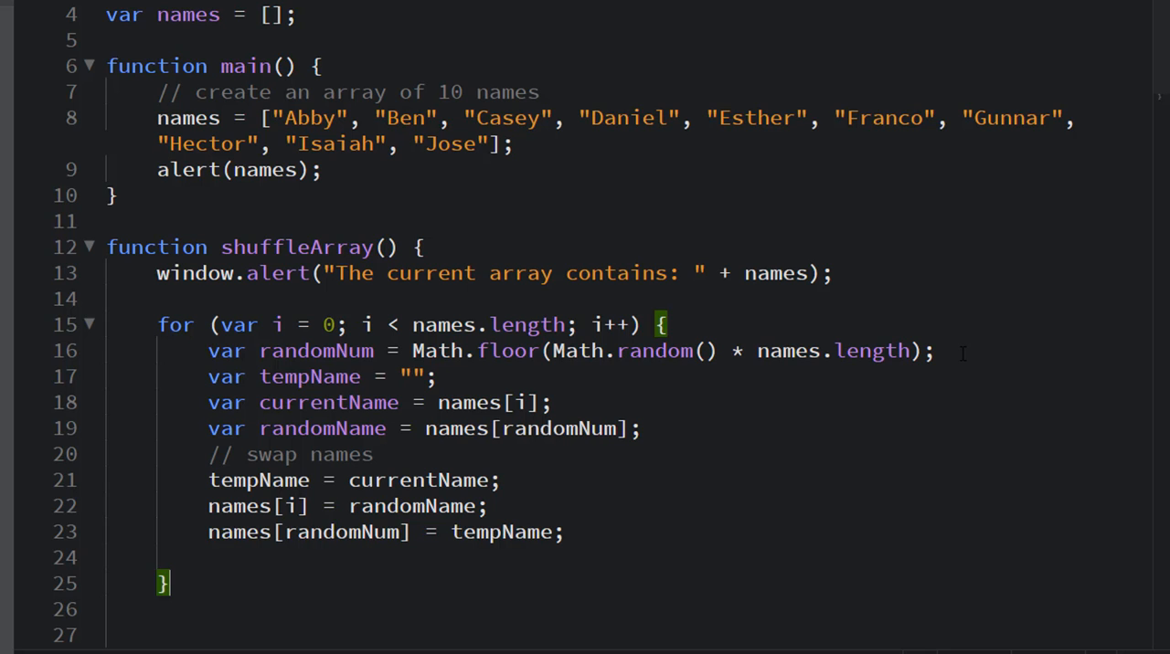
pyautogui.write('windo')
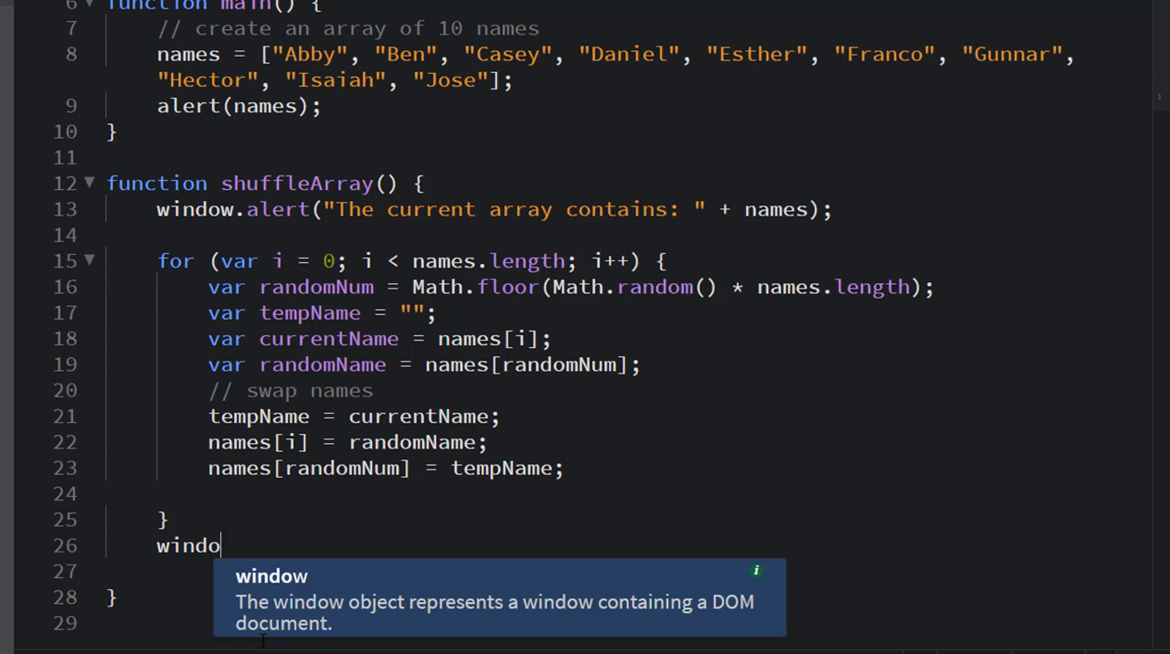
# - Add window.alert("The shuffled array contains: " + names) after the loop
pyautogui.write('w.alert(')
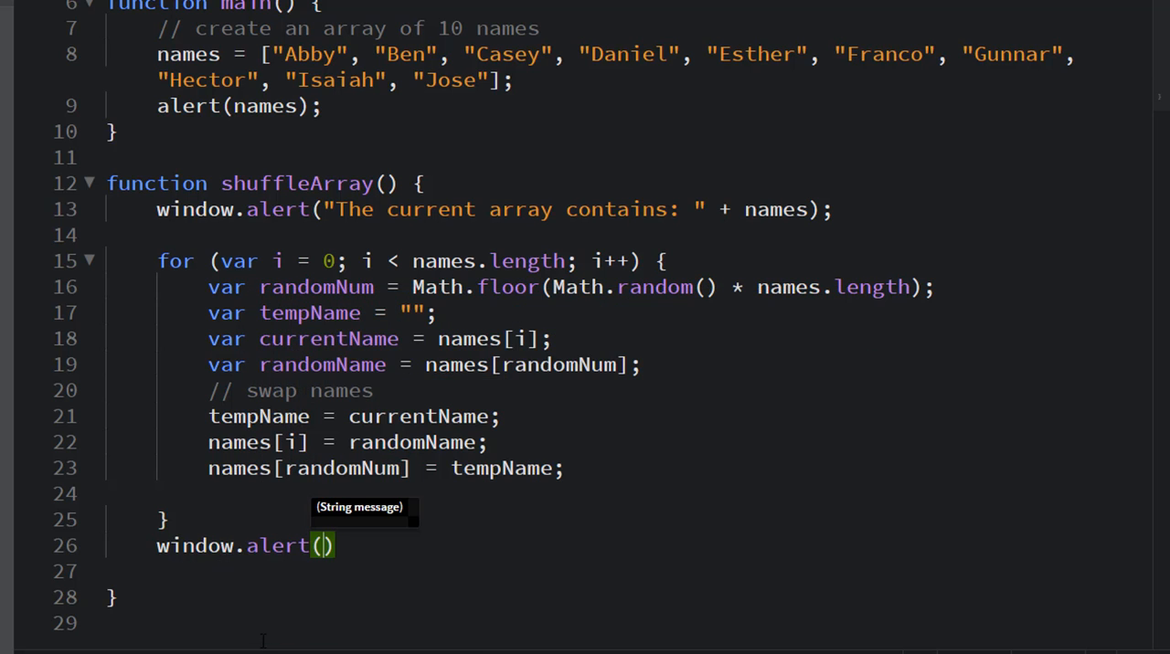
pyautogui.write('"The sh"')
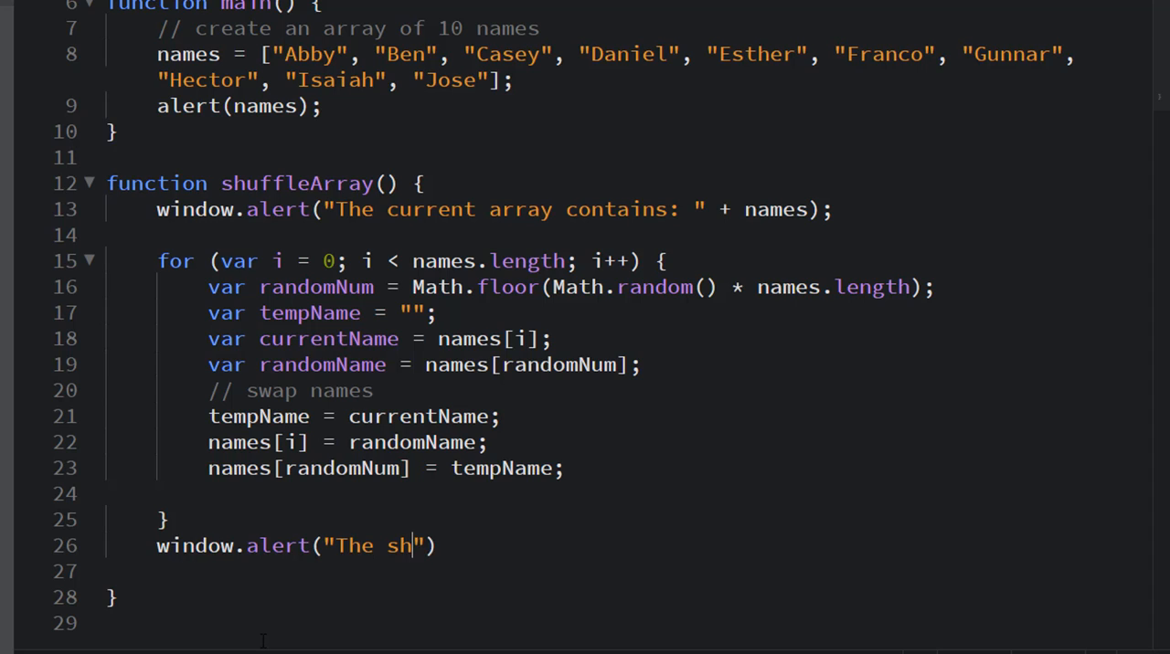
pyautogui.write('uffled array c')
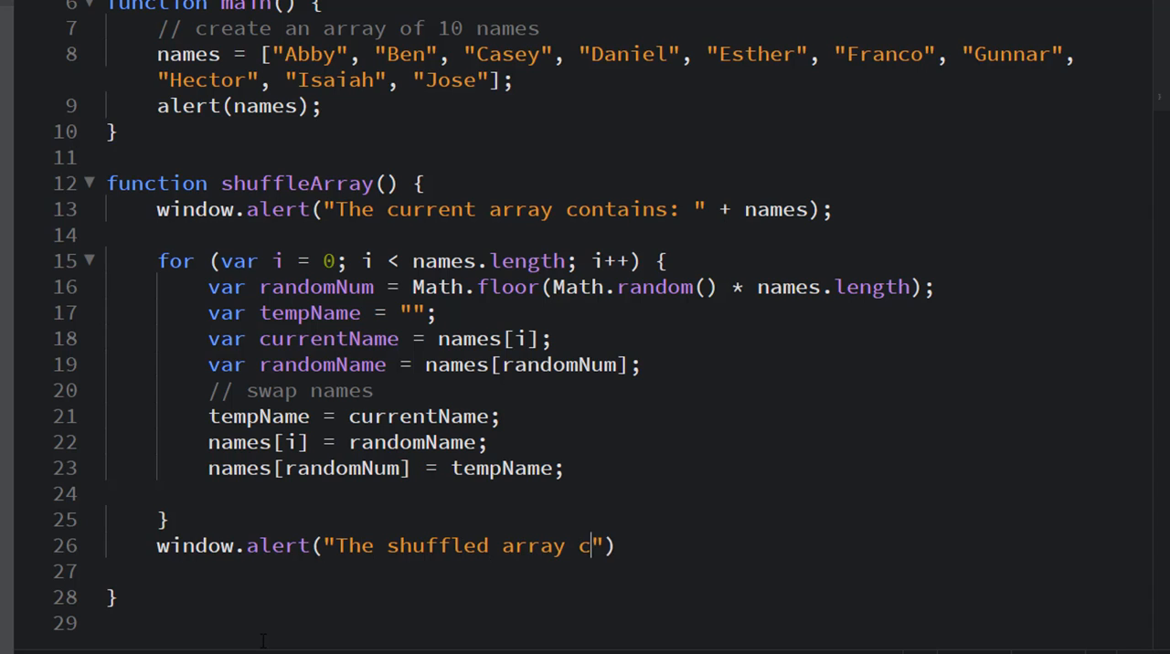
pyautogui.write('ontains:')
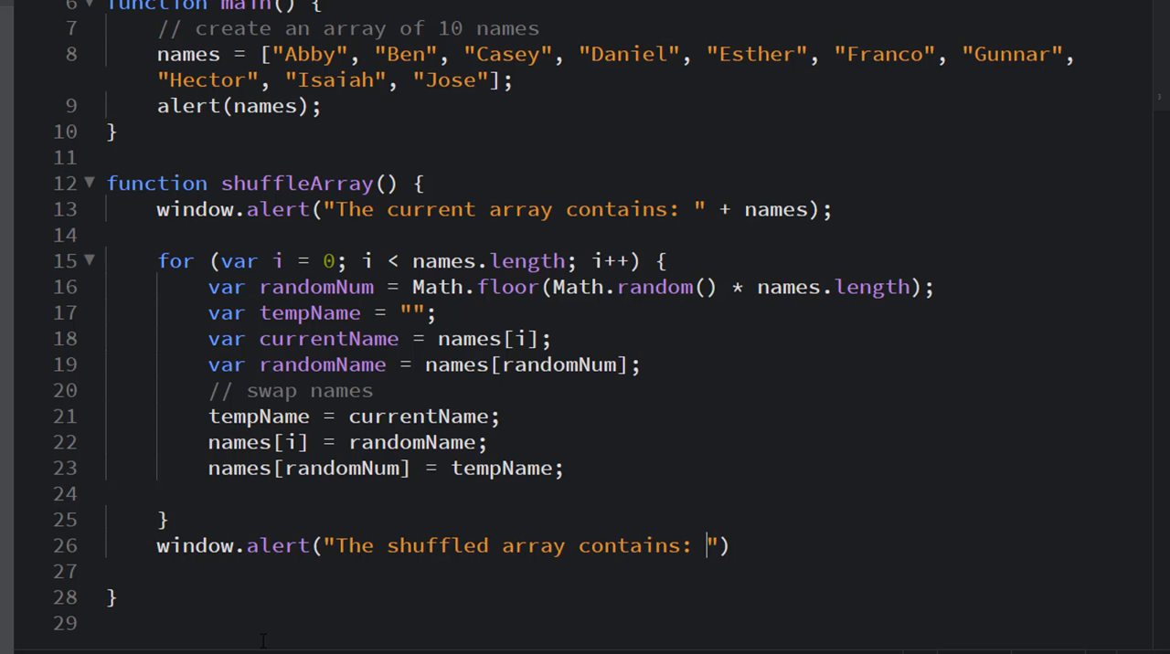
pyautogui.write('+')
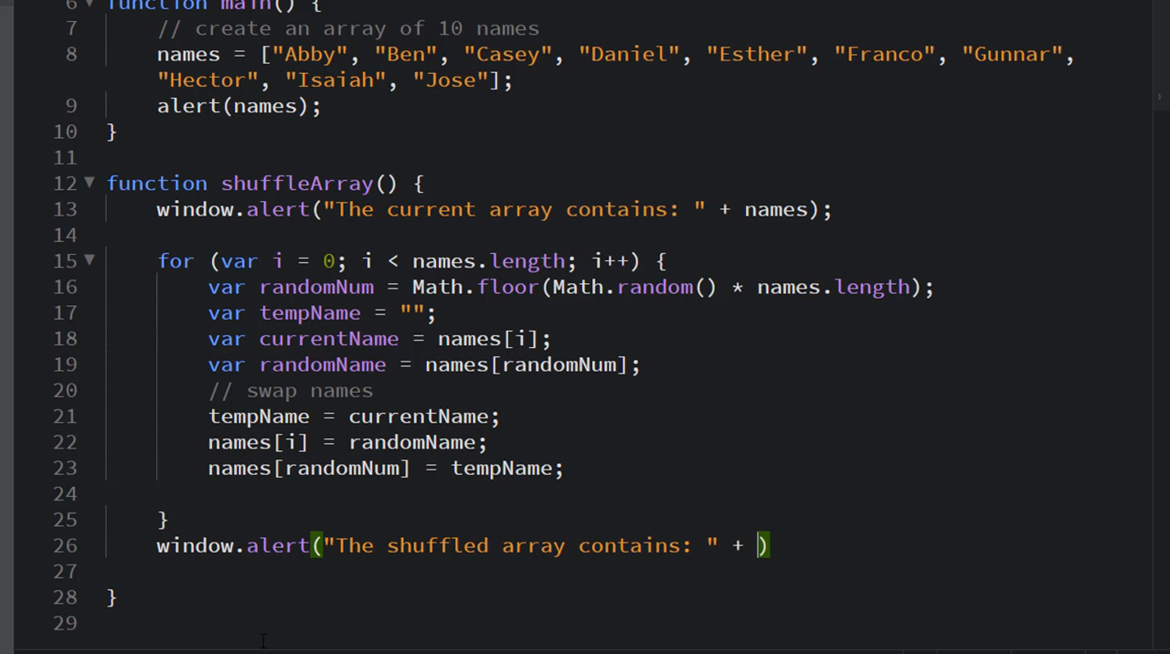
pyautogui.write('names')
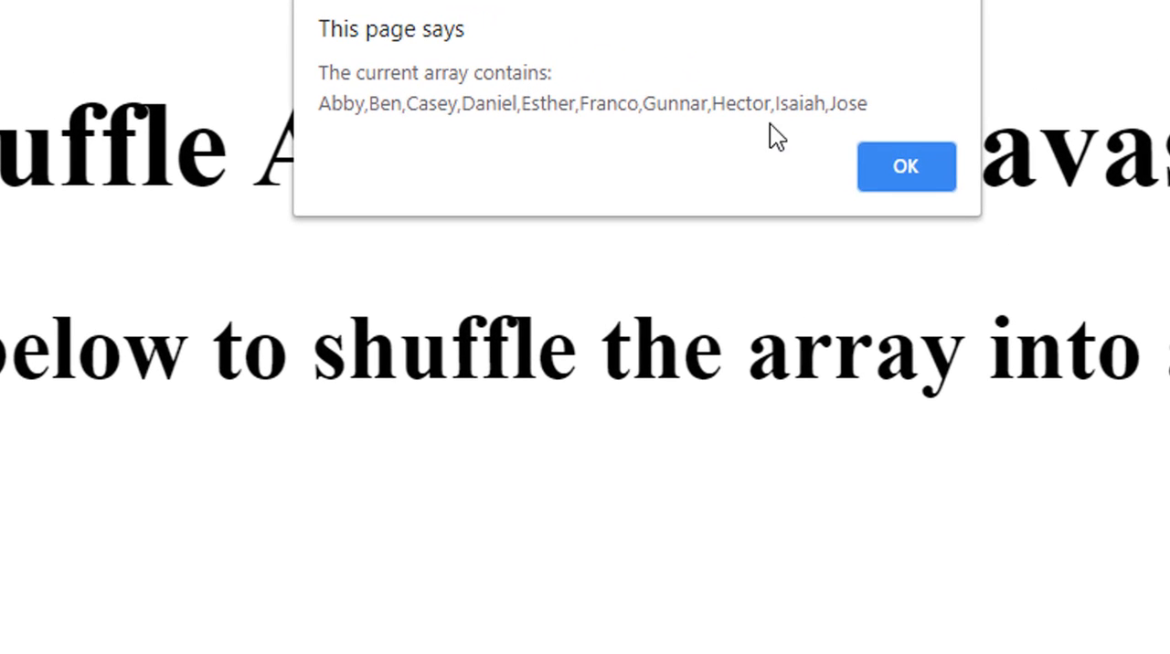
# - Dismiss current and shuffled array alerts over several runs, then return to line 26 in Brackets
pyautogui.click(905, 166)
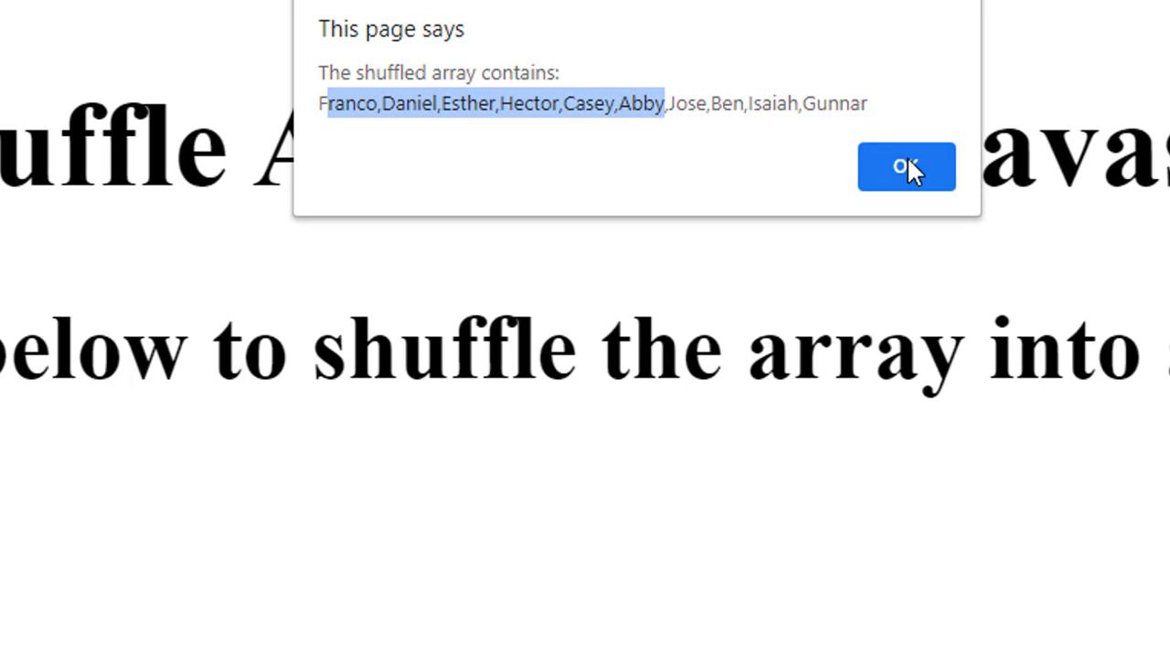
pyautogui.click(905, 166)
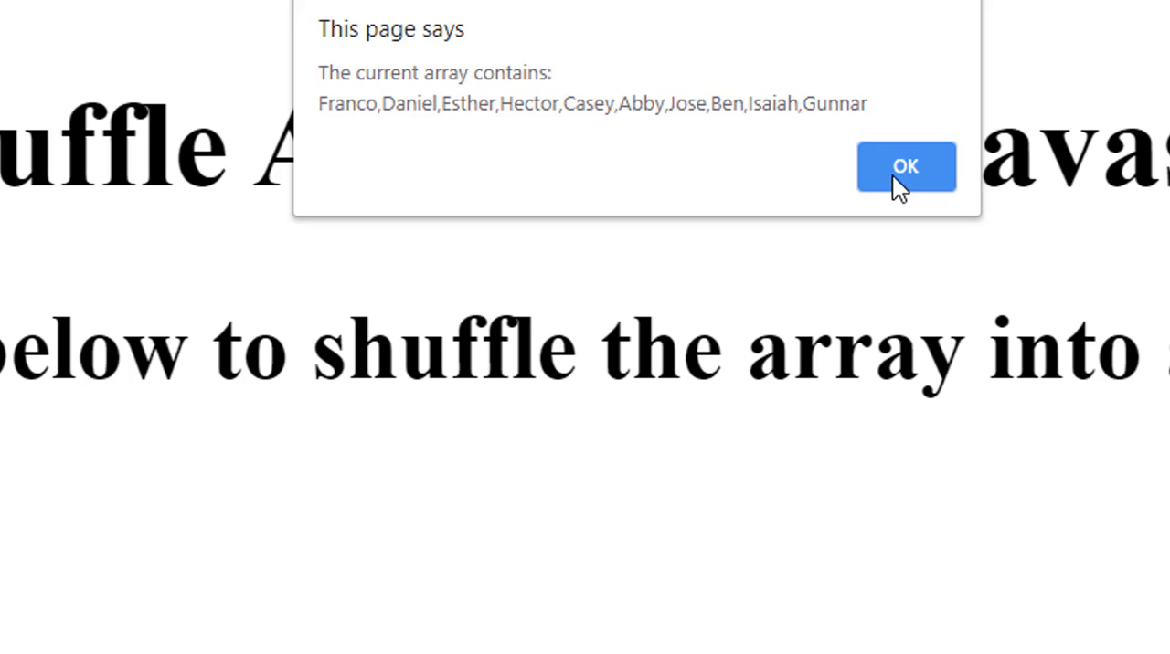
pyautogui.click(905, 166)
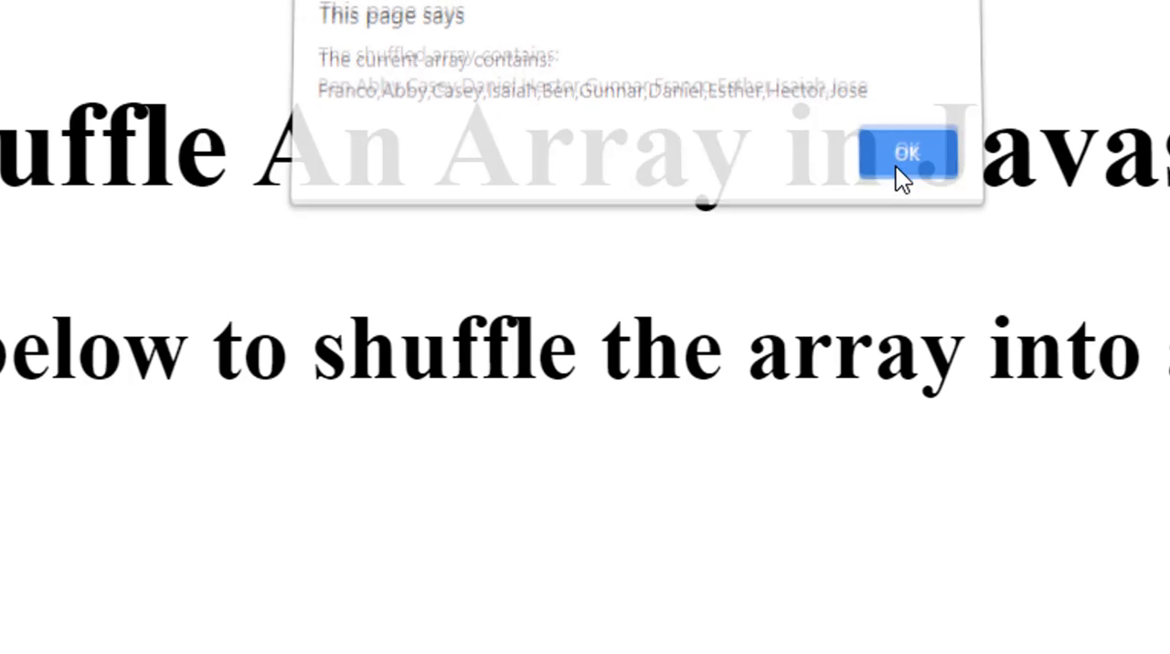
pyautogui.click(905, 150)
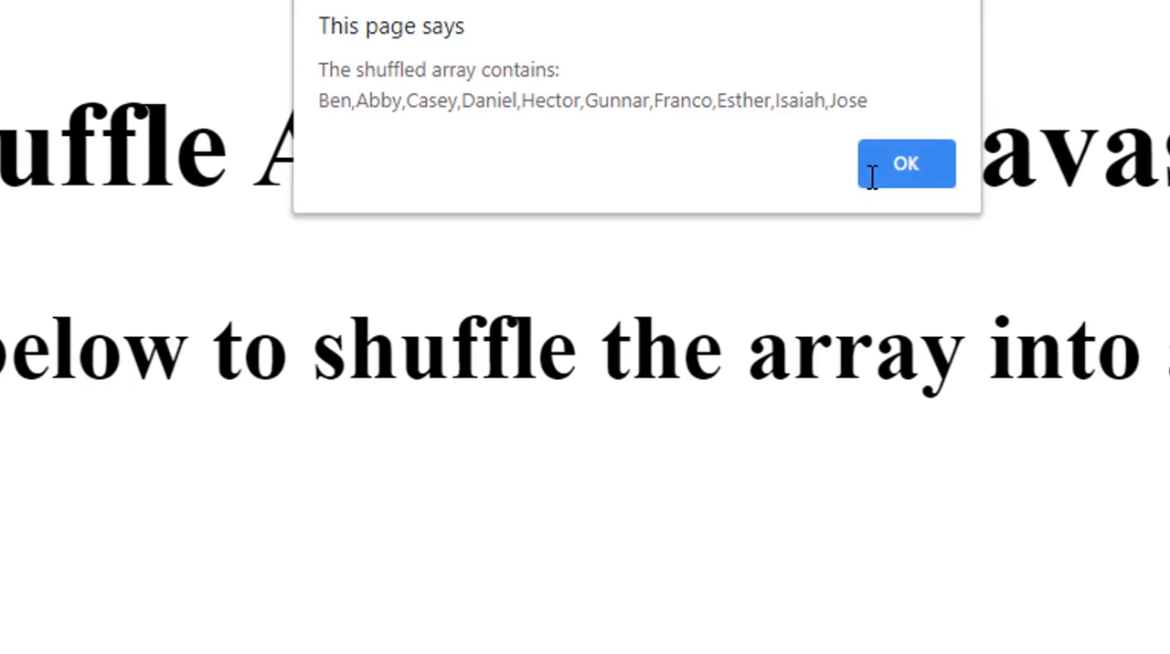
pyautogui.click(905, 163)
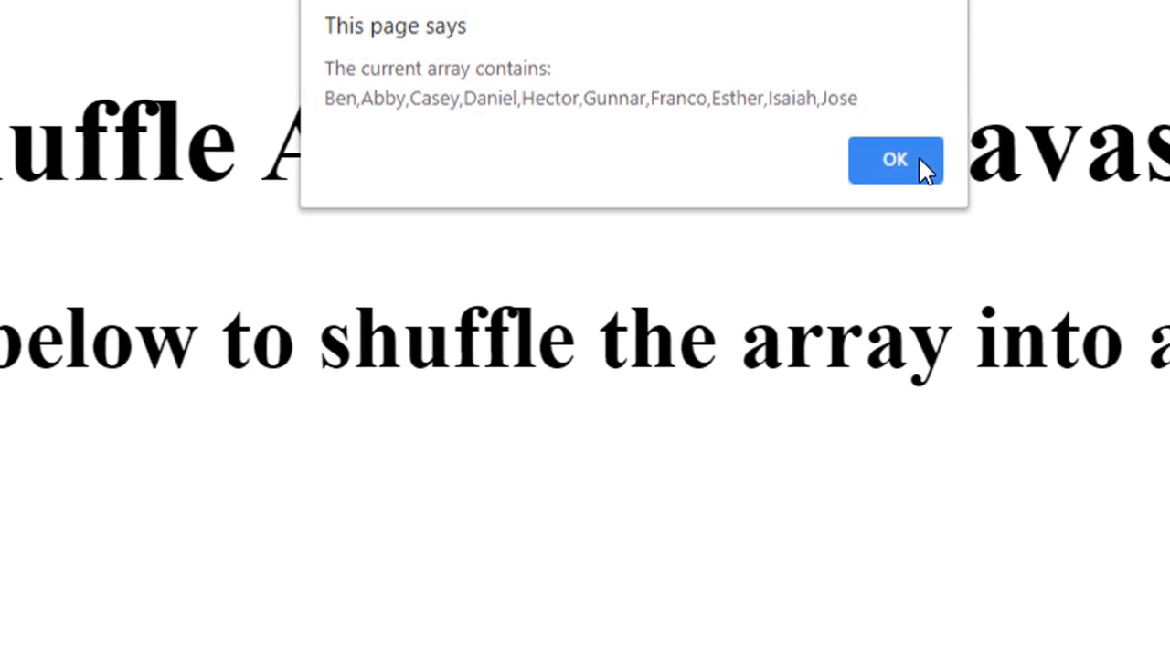
pyautogui.click(895, 159)
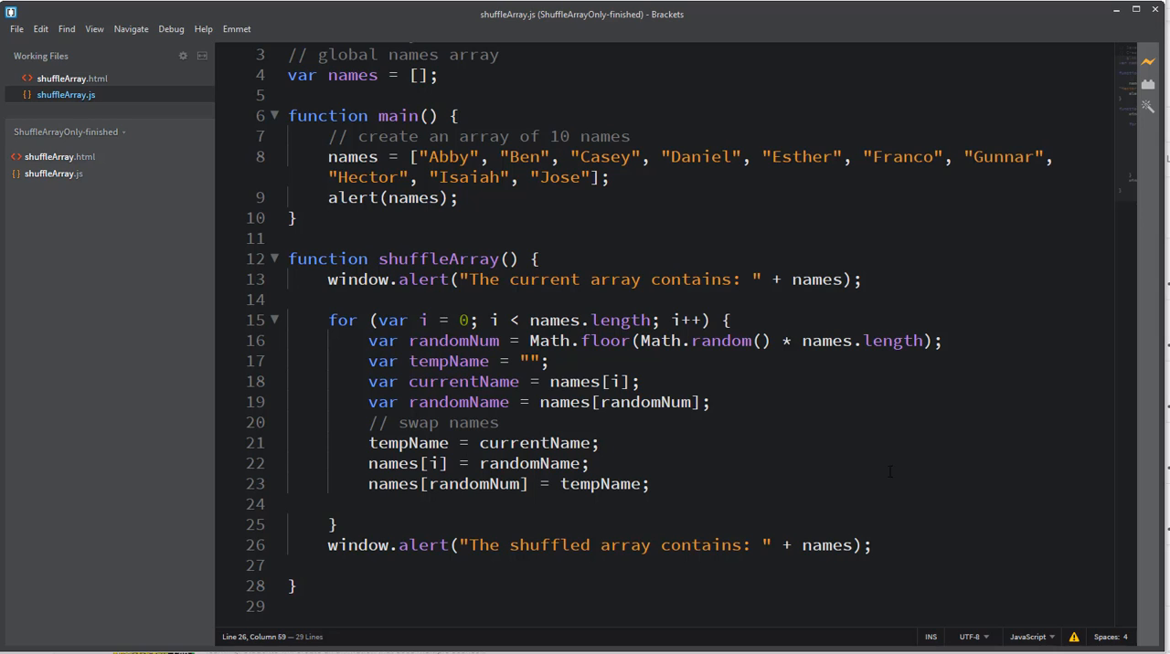
pyautogui.click(869, 545)
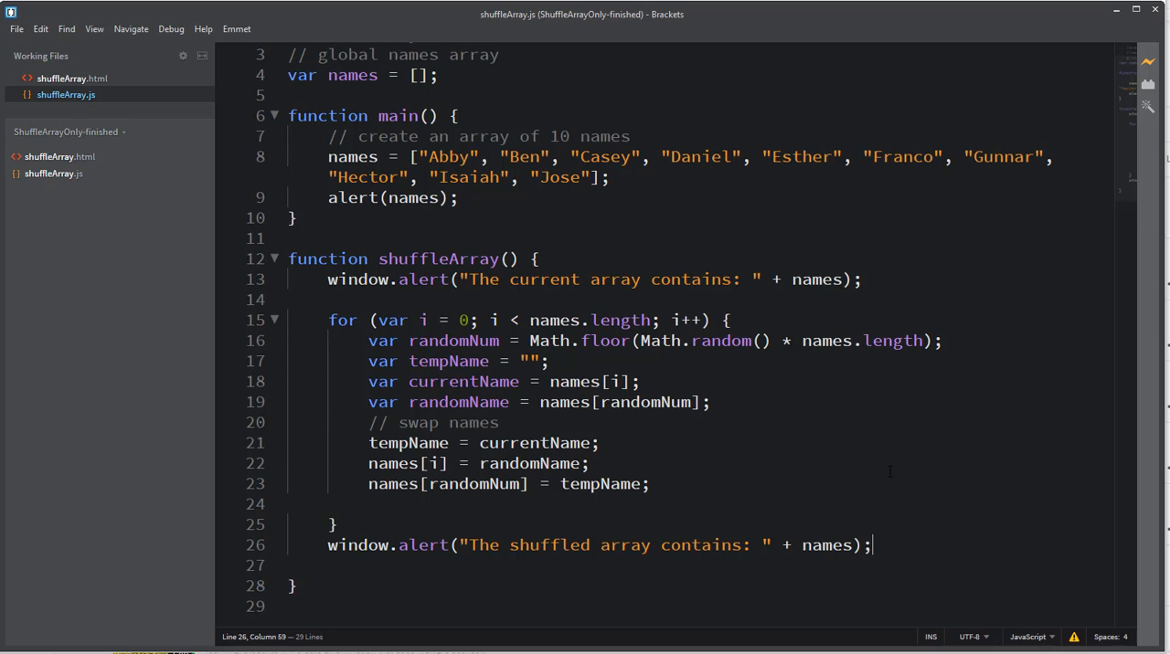